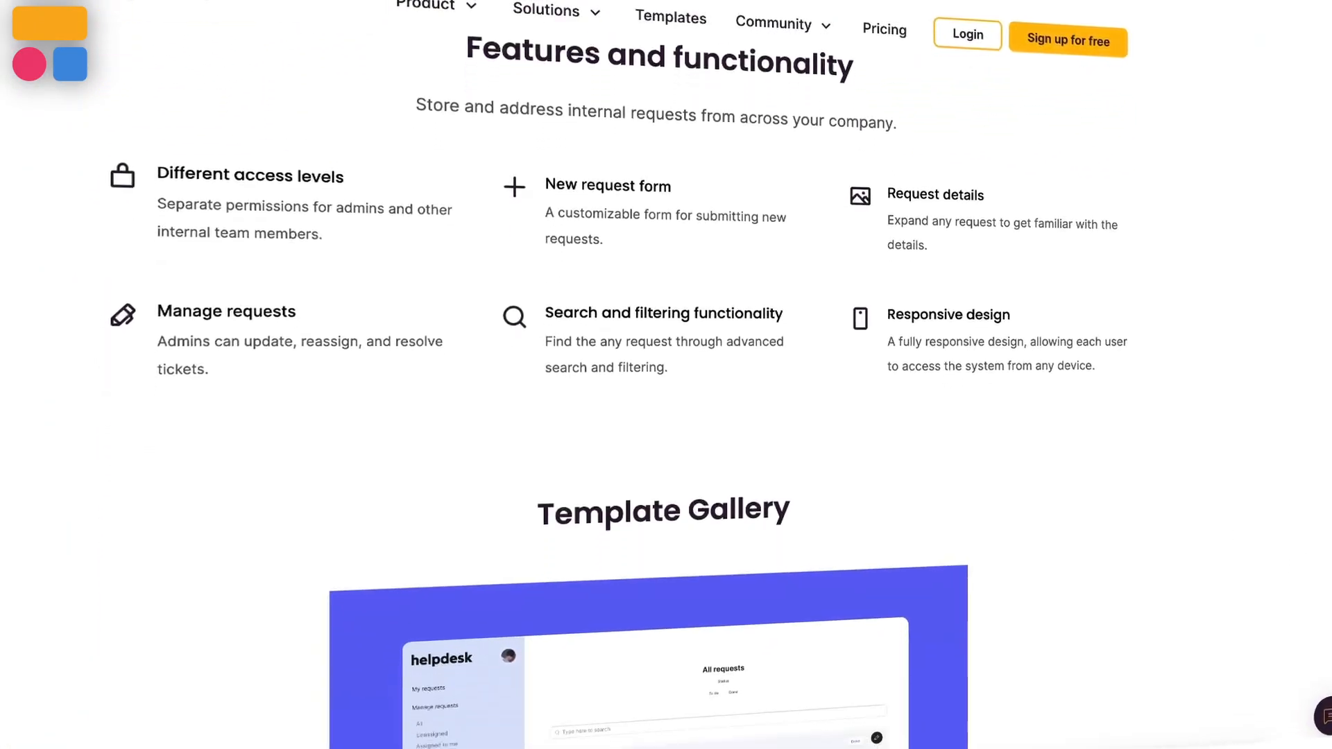
# Step: Scroll down the Help Desk template page and open its preview
pyautogui.scroll(-3)
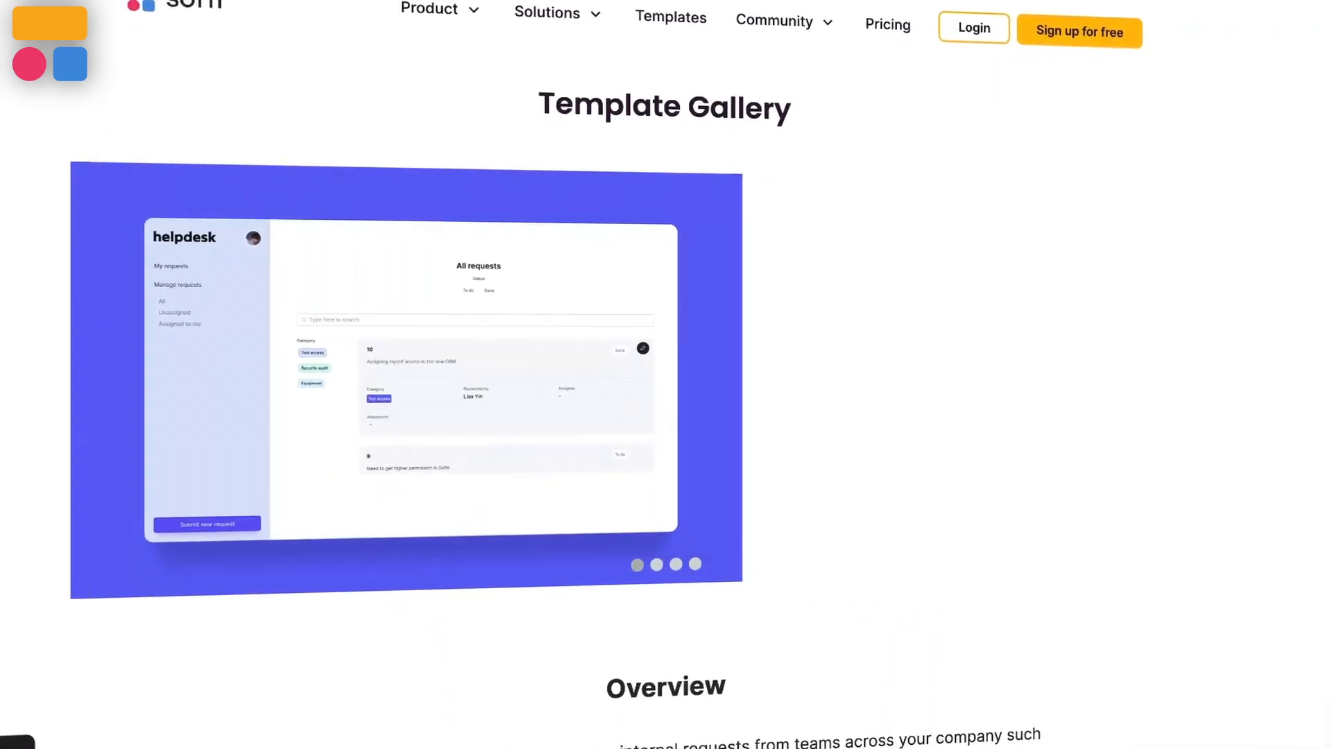
pyautogui.scroll(-3)
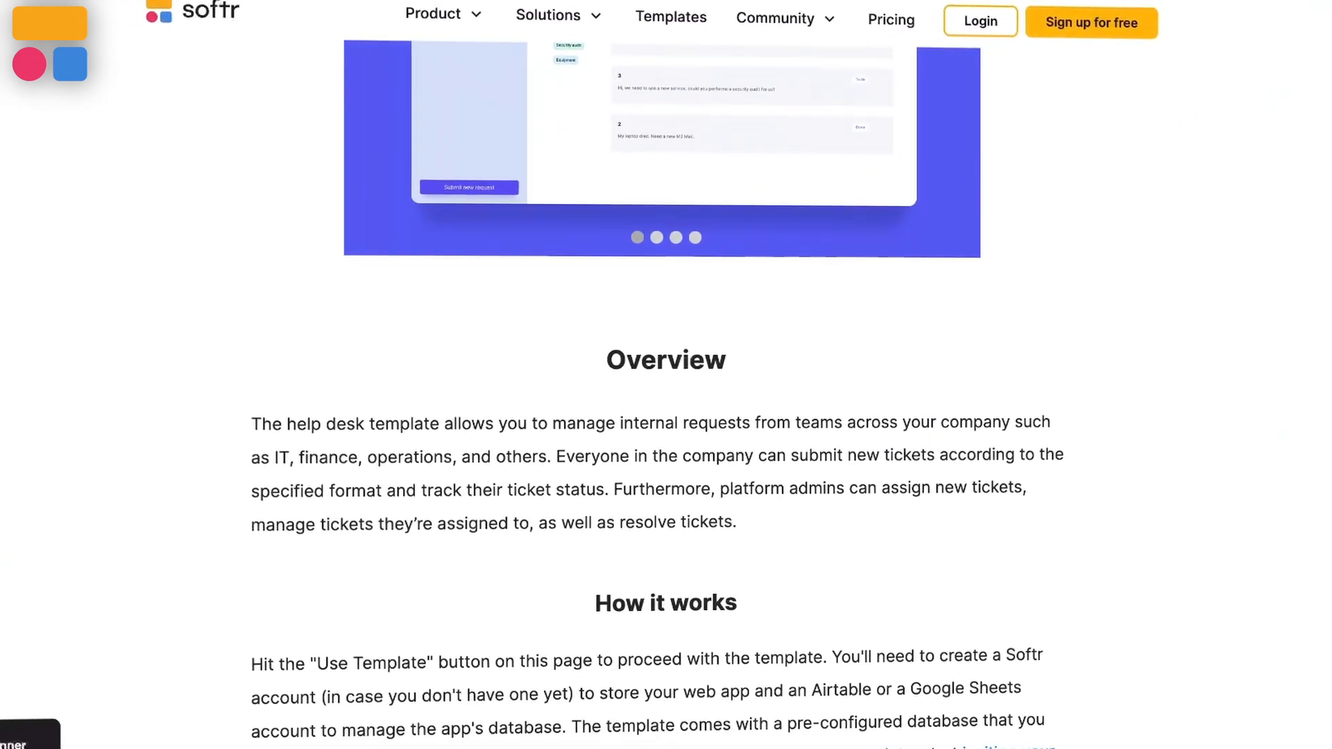
pyautogui.scroll(-3)
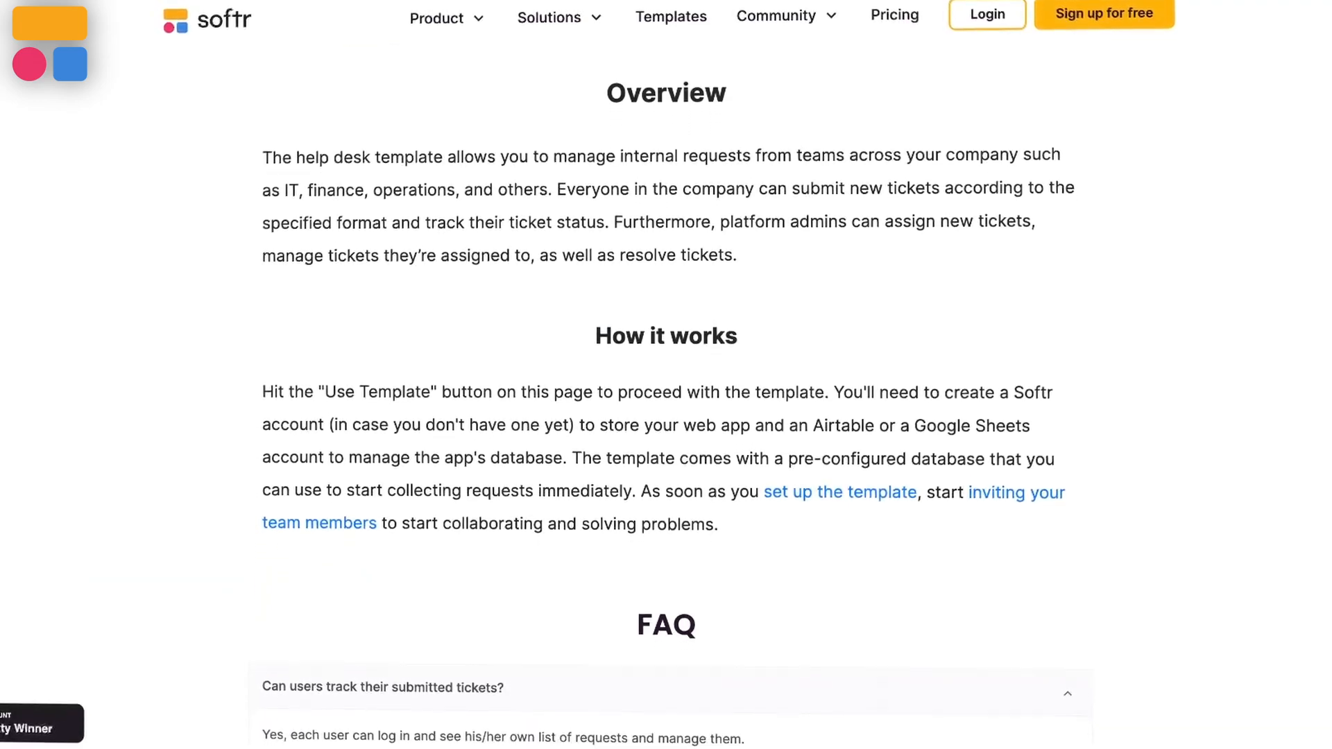
pyautogui.scroll(-3)
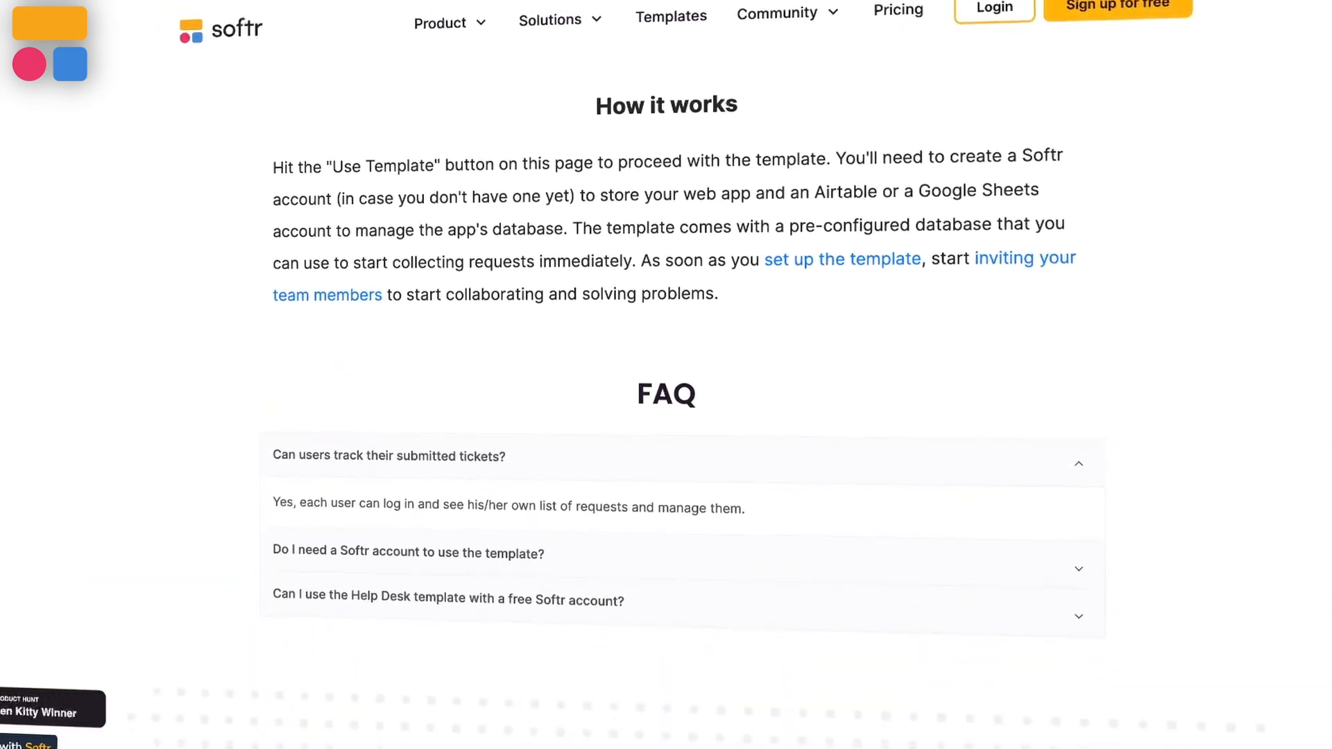
pyautogui.scroll(-3)
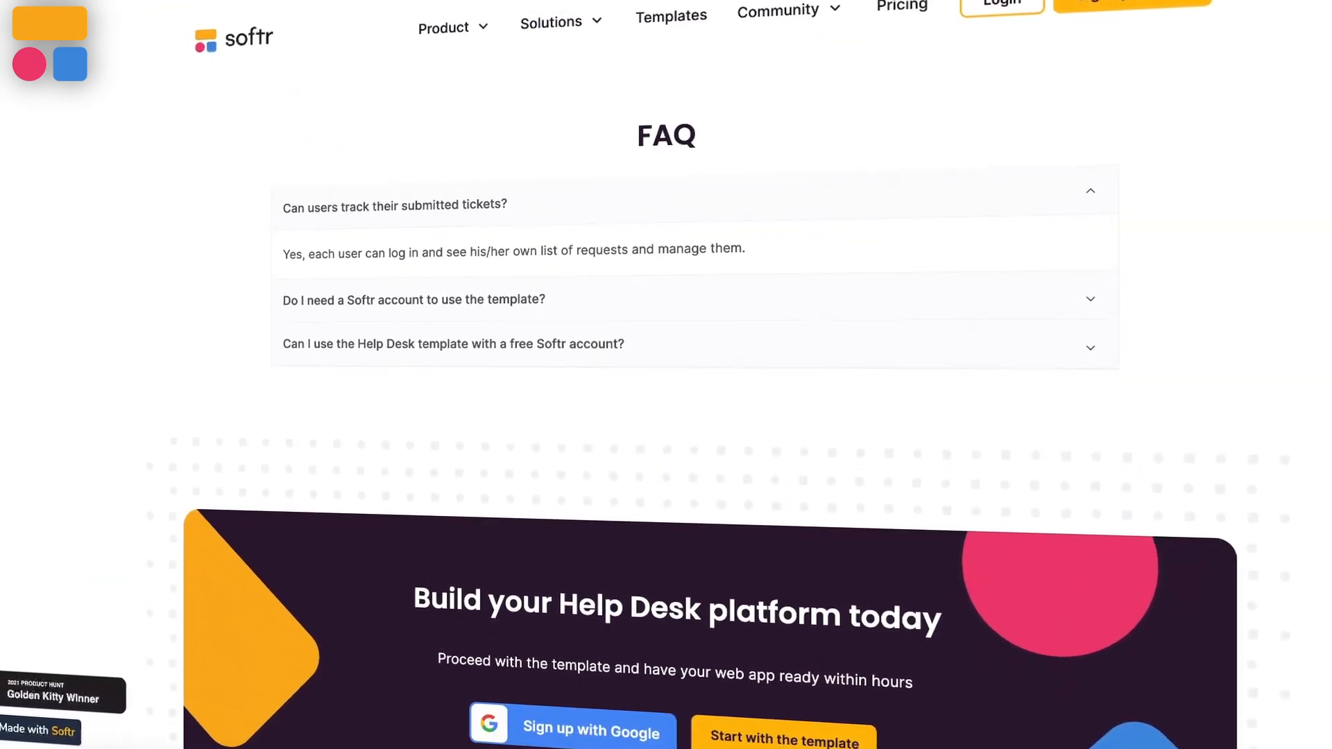
pyautogui.scroll(-3)
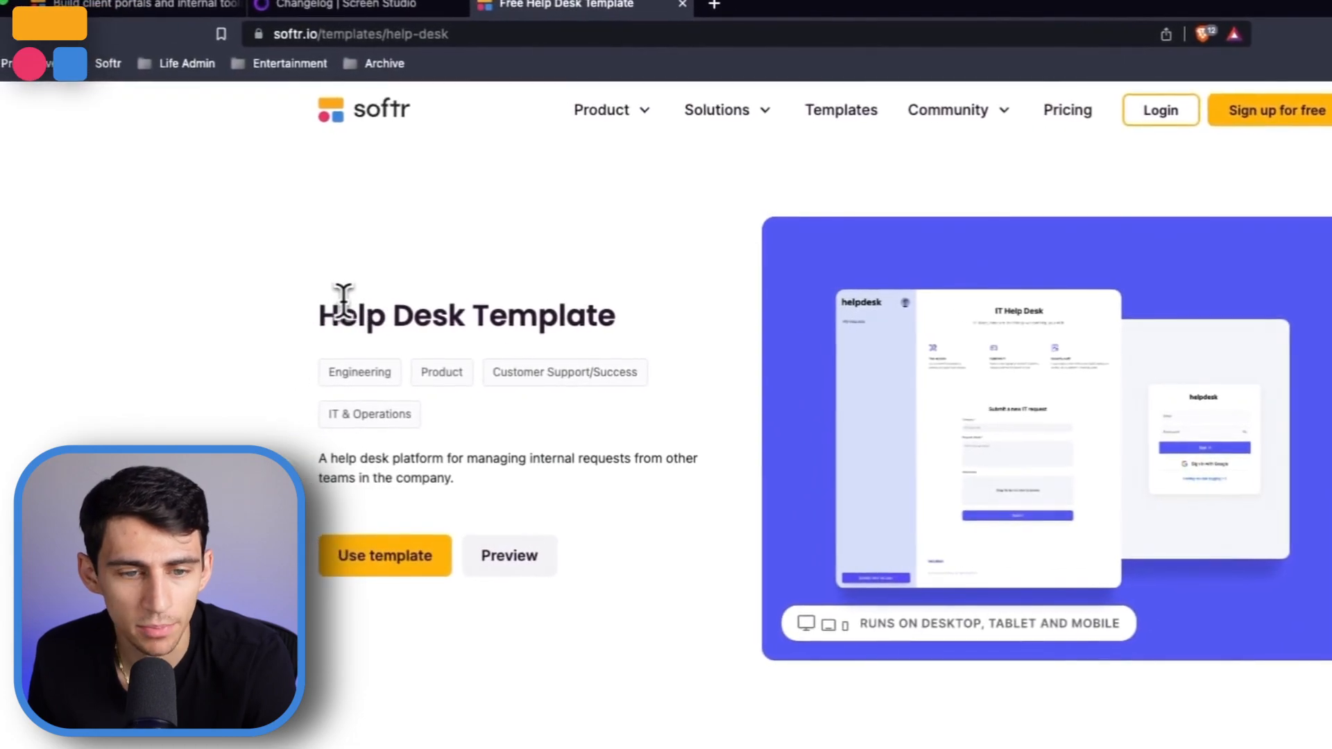
pyautogui.scroll(-3)
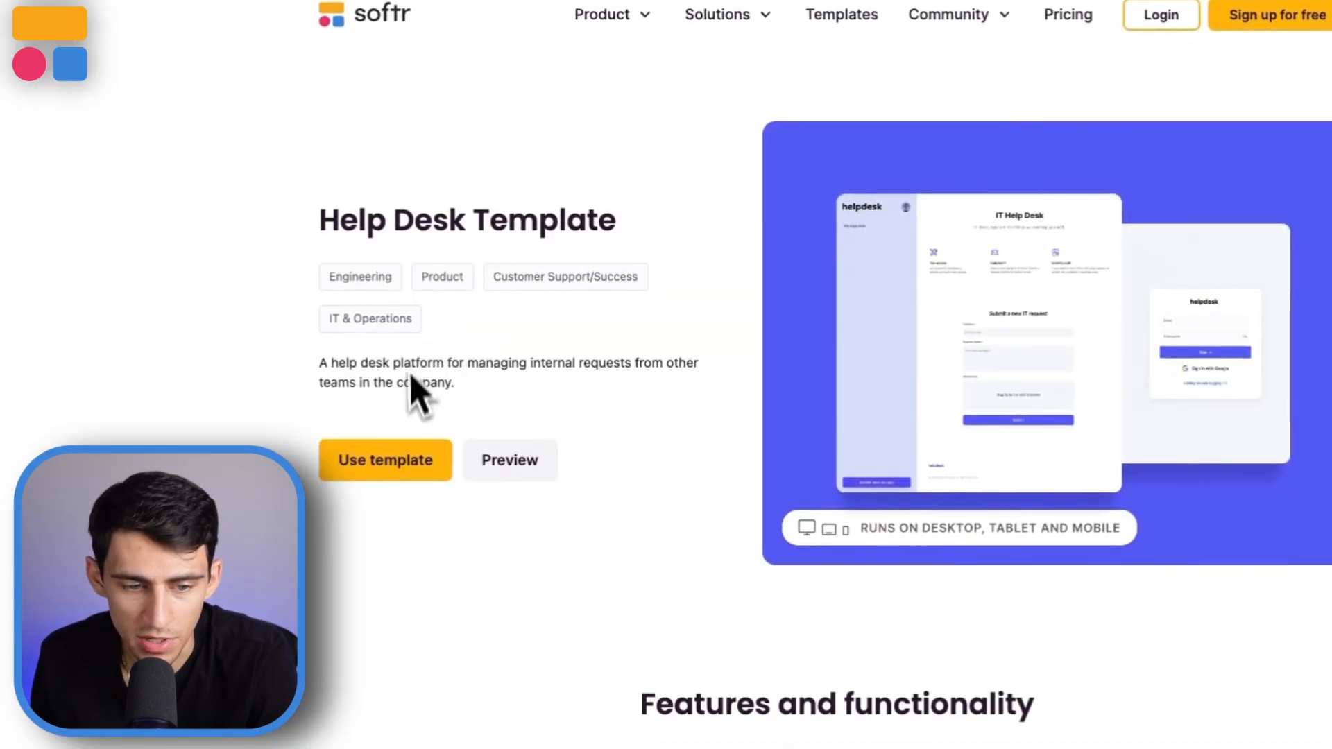
pyautogui.click(509, 459)
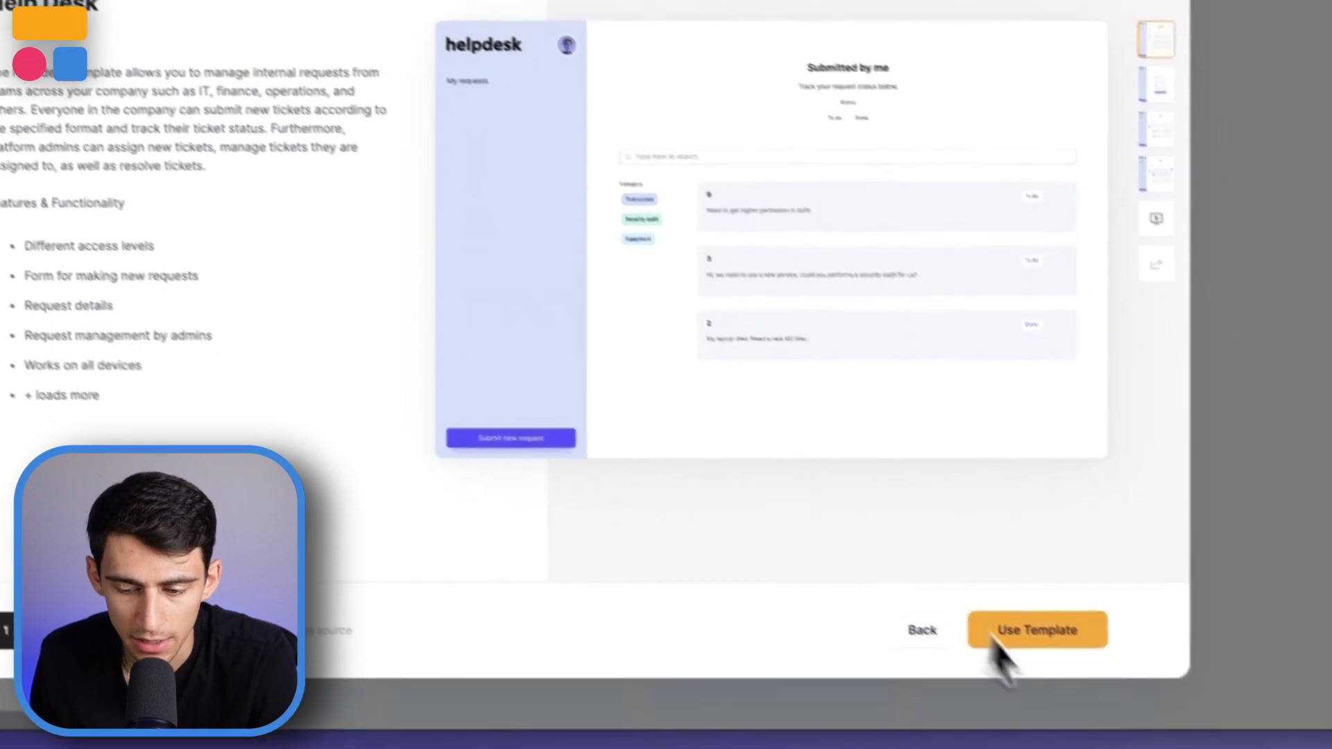
# Step: Use the Help Desk template with Airtable as its data store
pyautogui.click(1036, 629)
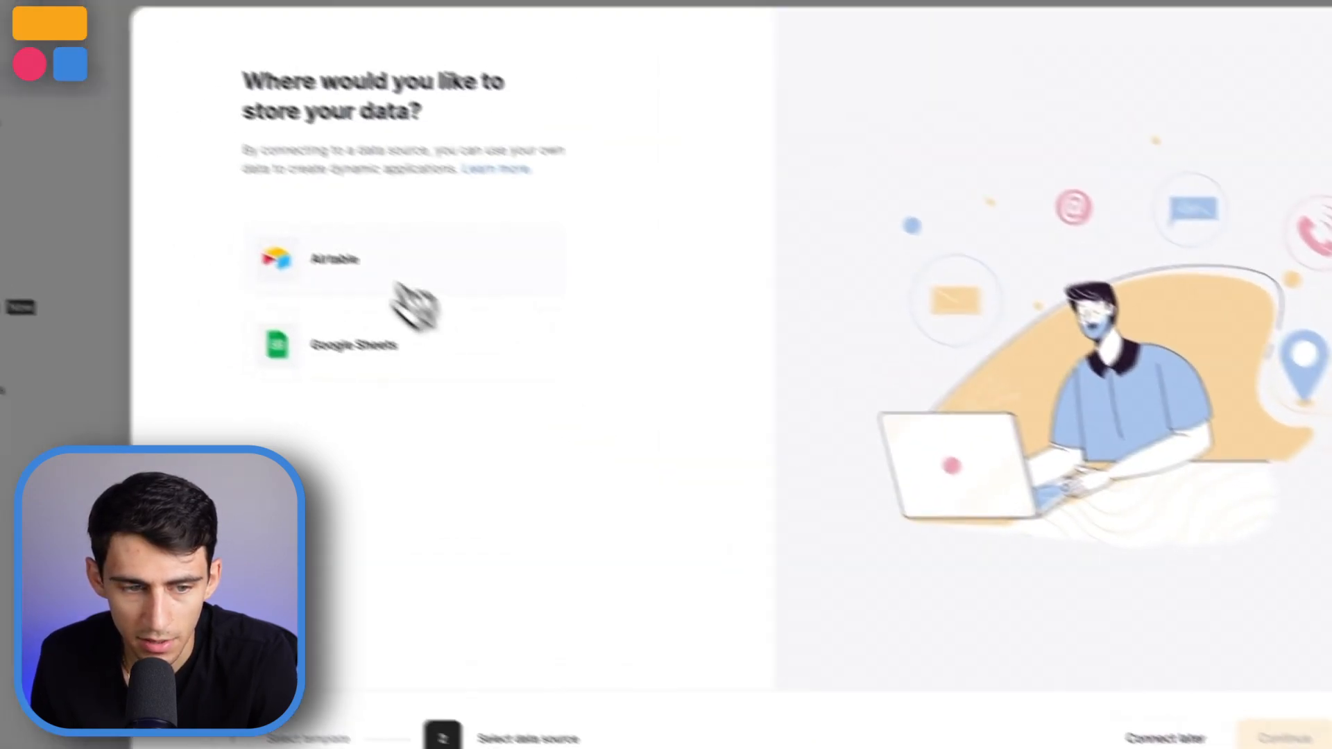
pyautogui.click(331, 259)
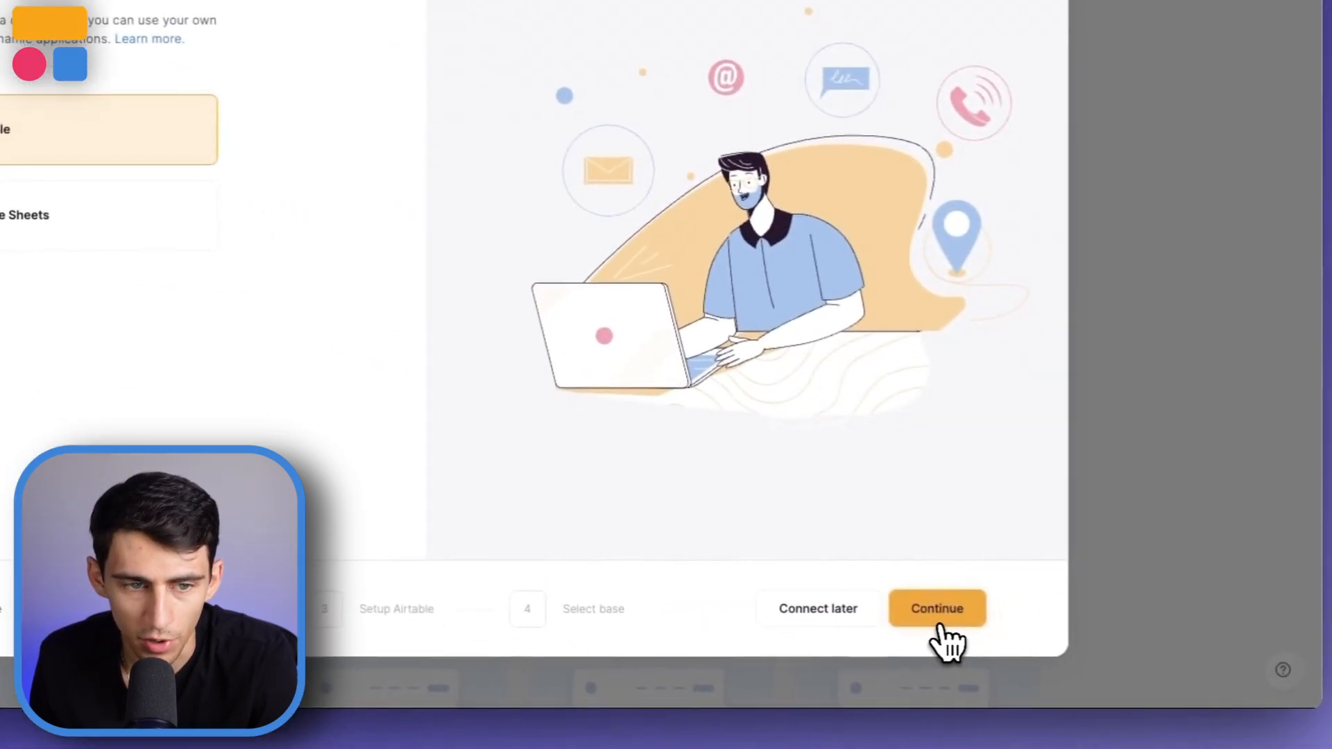
pyautogui.click(936, 608)
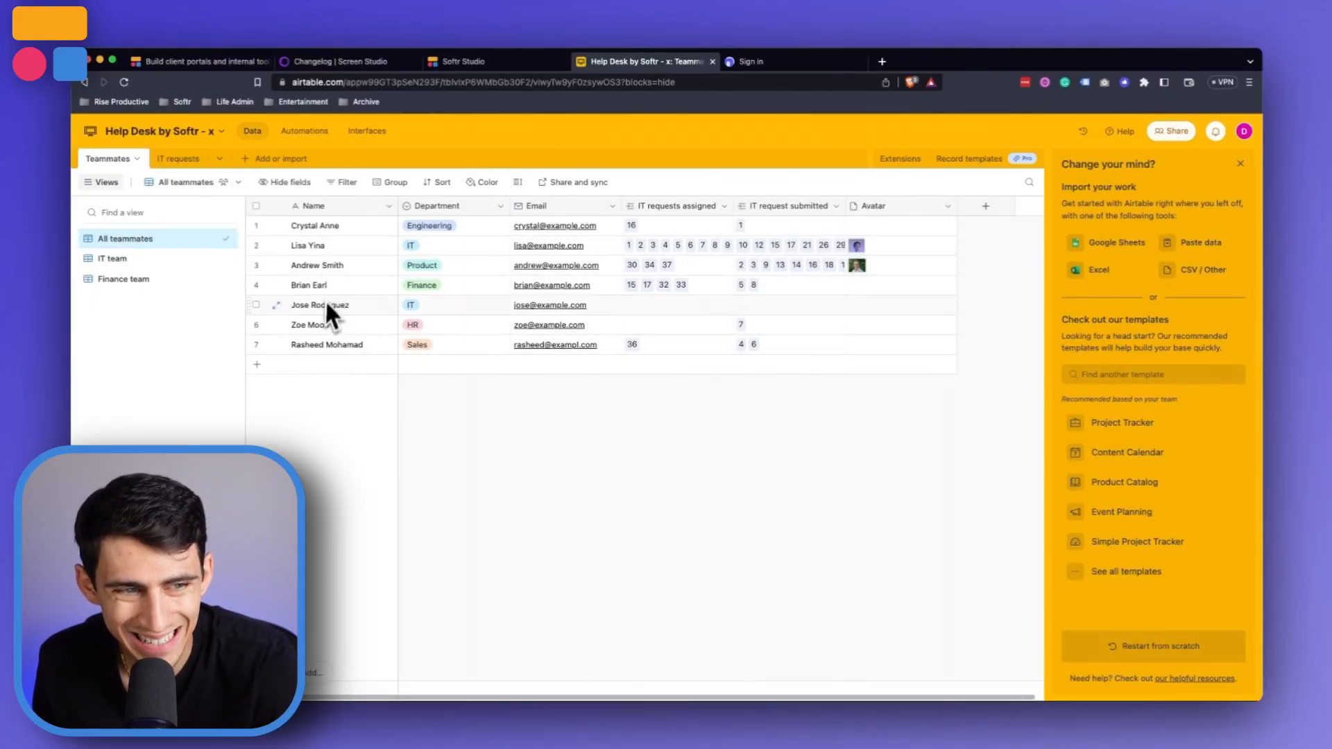
# Step: View the IT requests table of sample tickets, then return to Teammates
pyautogui.click(178, 158)
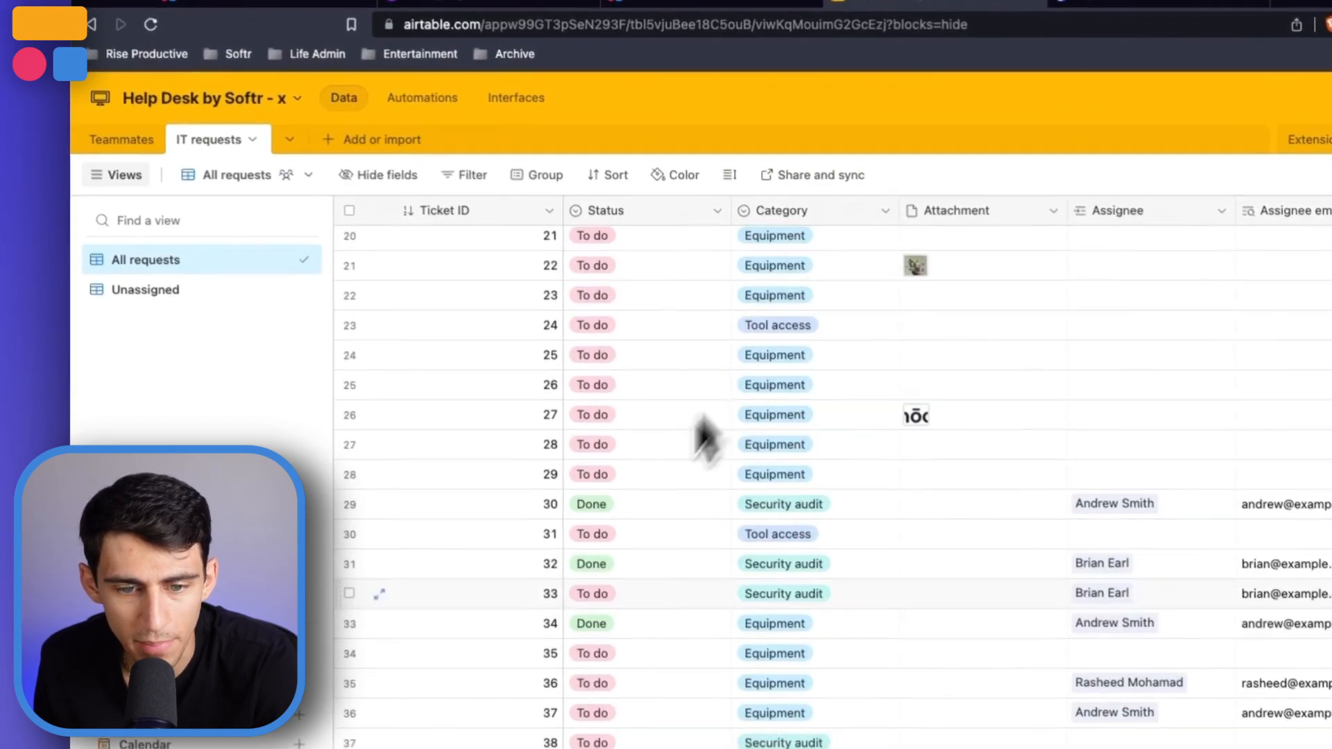
pyautogui.scroll(3)
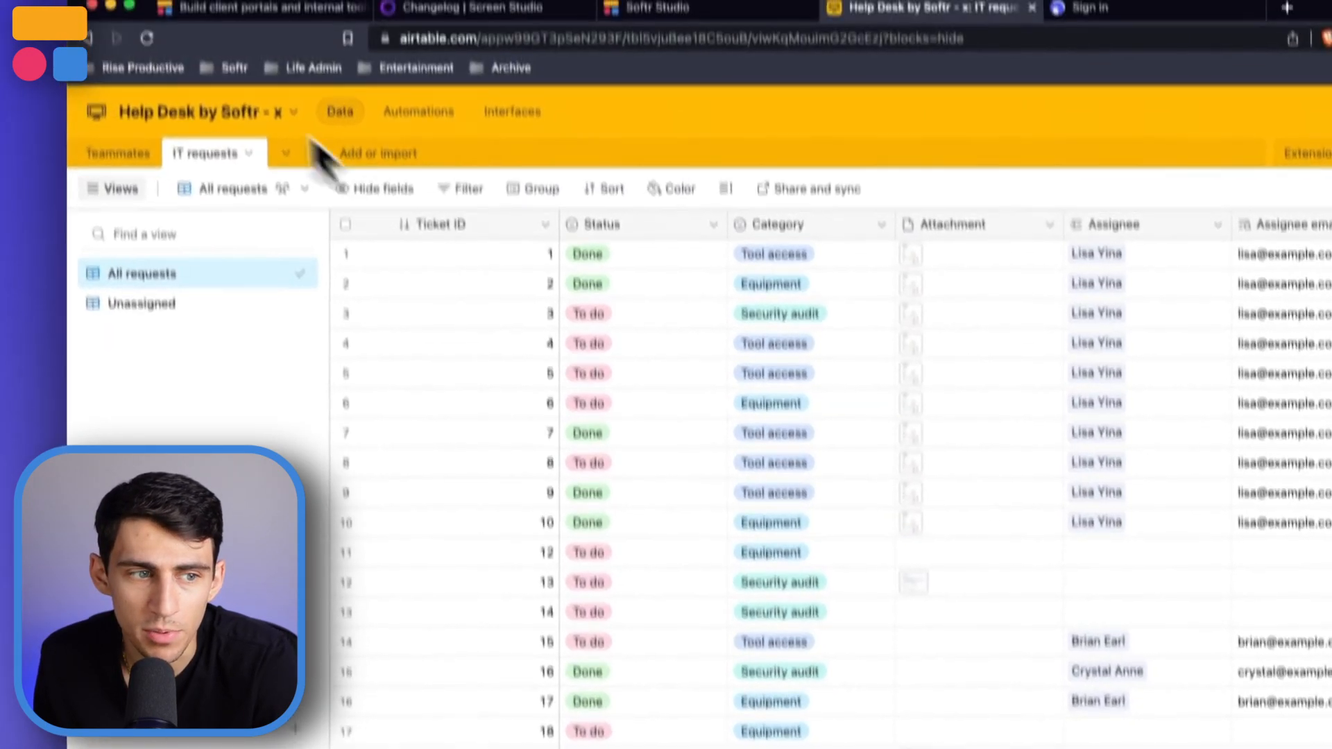
pyautogui.click(118, 154)
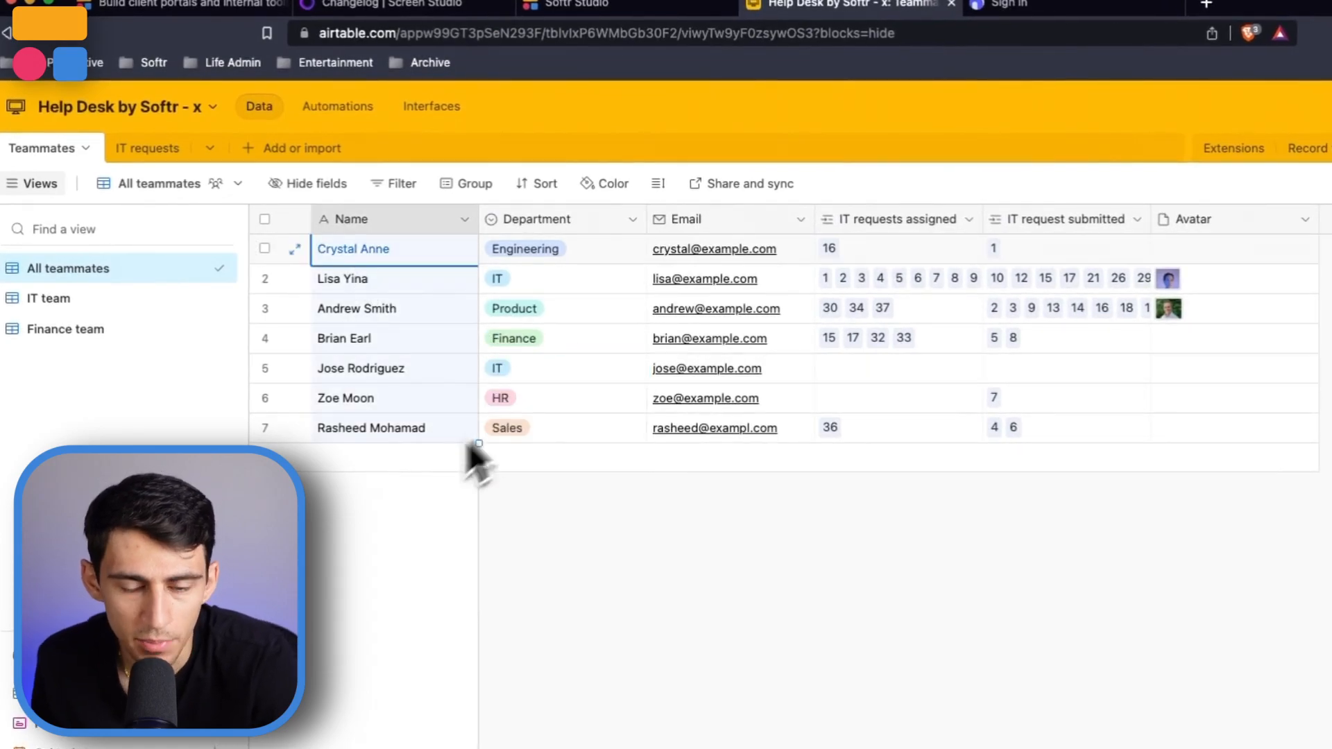
pyautogui.moveTo(404, 438)
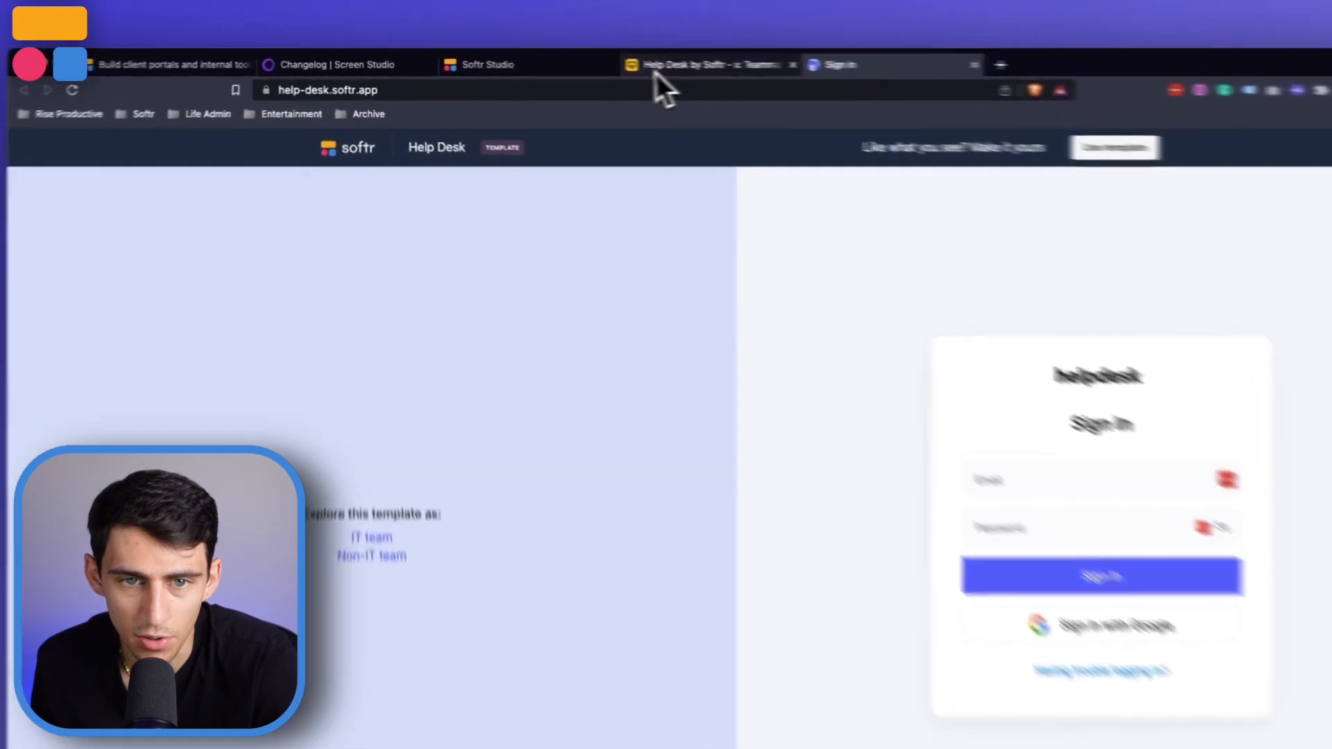
# Step: Explore the demo as IT team, expand Manage requests, then switch to Non-IT team
pyautogui.click(705, 65)
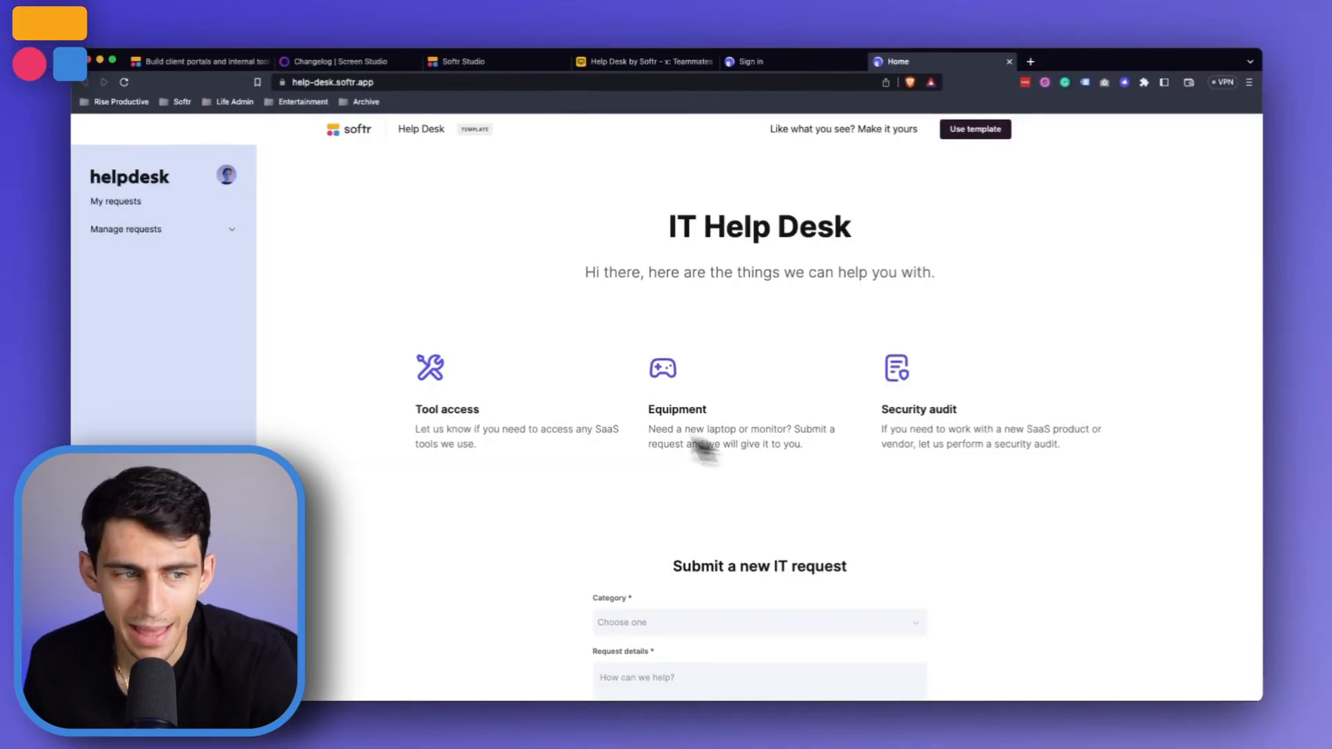
pyautogui.click(125, 228)
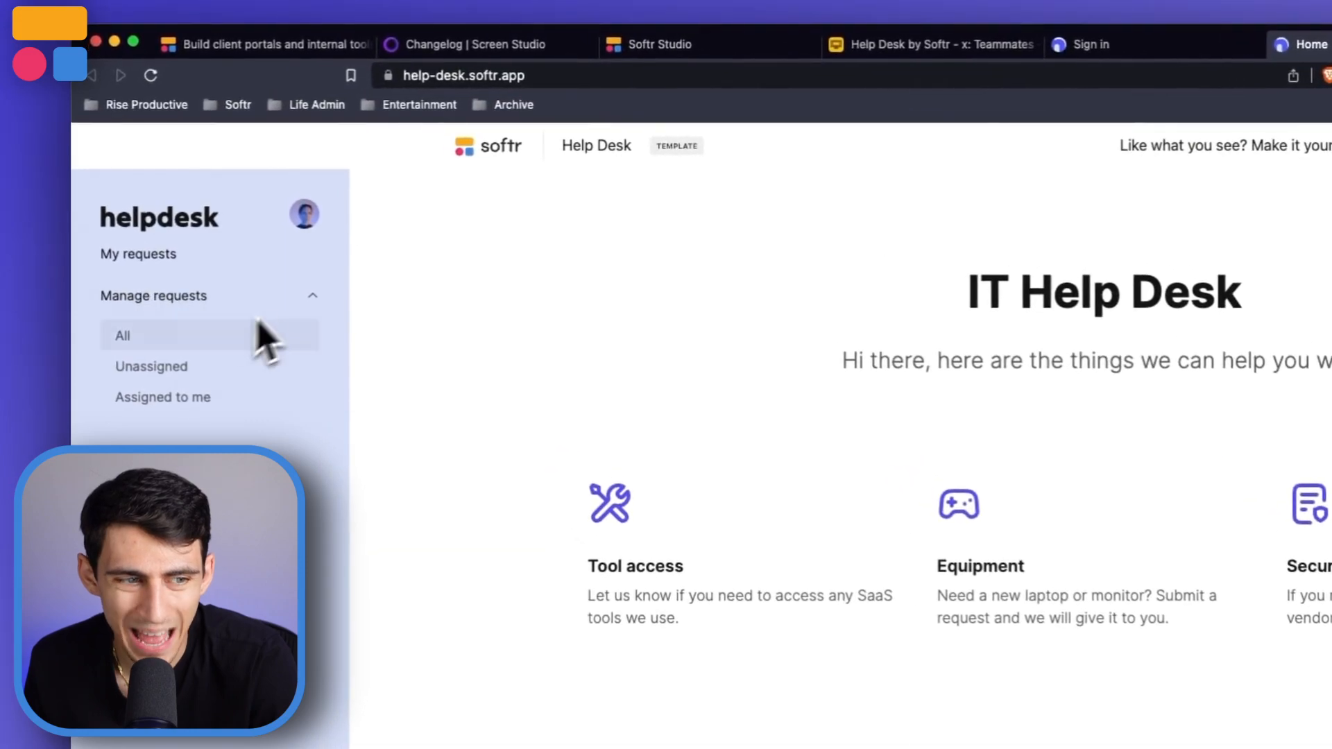
pyautogui.moveTo(183, 302)
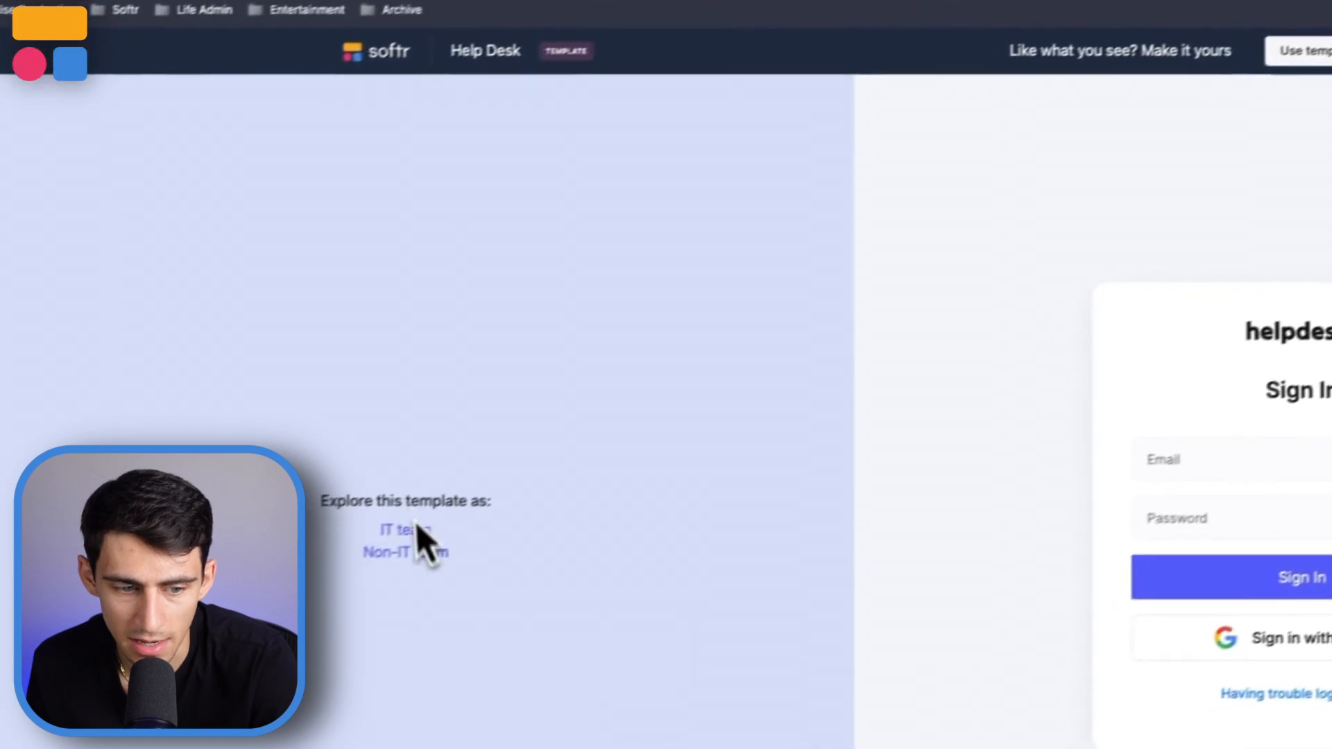
pyautogui.click(400, 530)
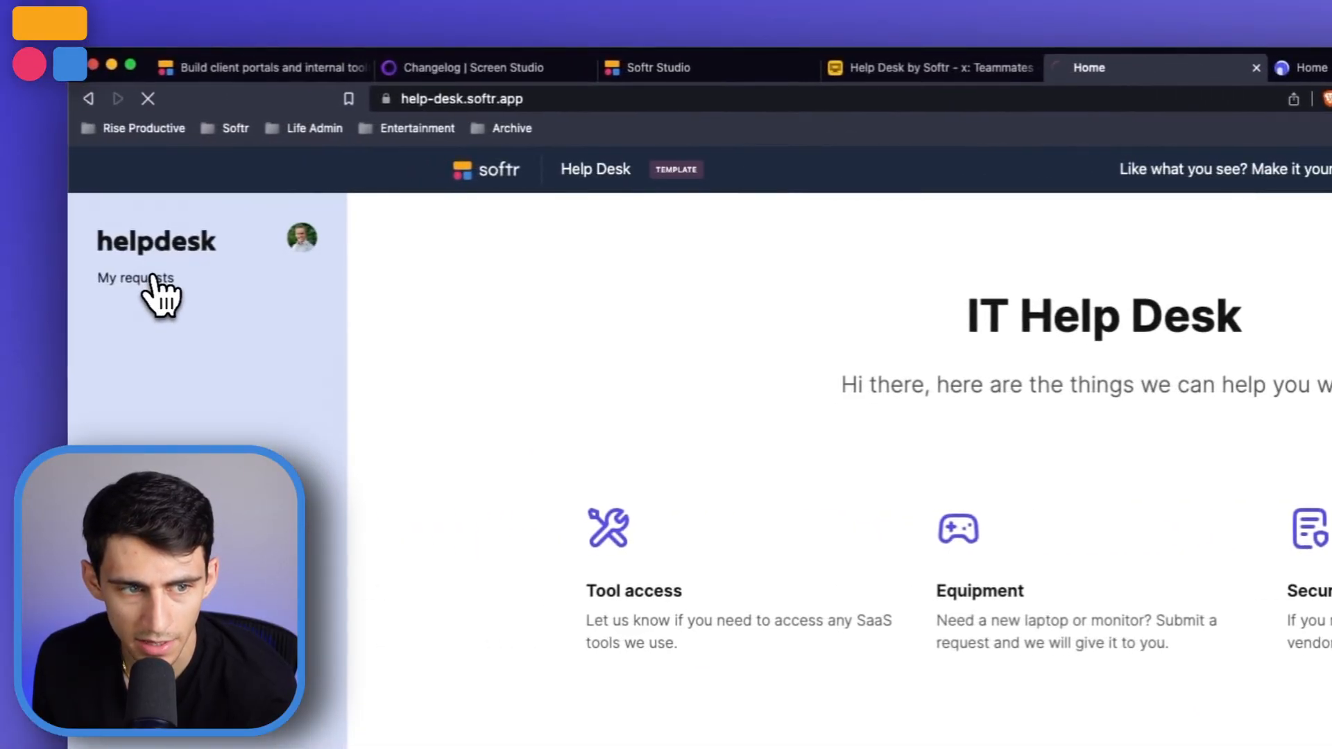
# Step: Browse Submitted by me, expand a request, and filter by Done then To do
pyautogui.click(133, 277)
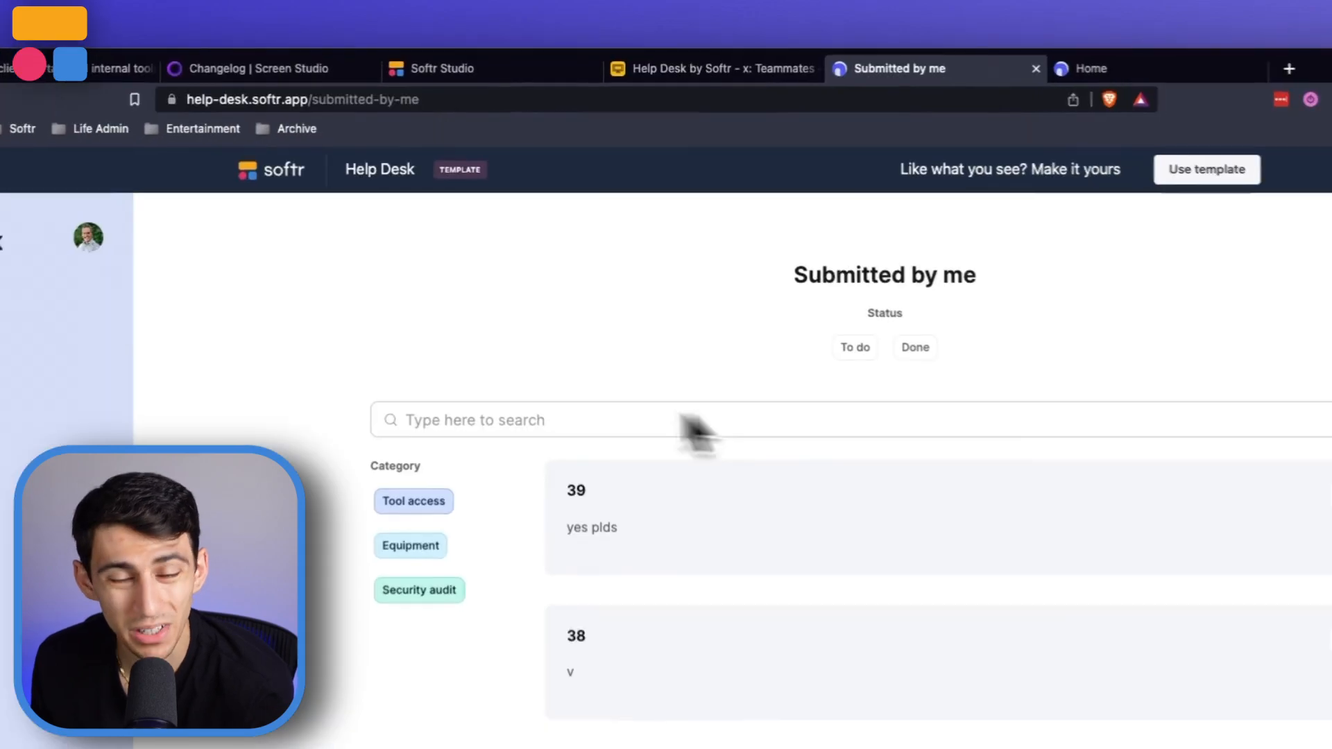
pyautogui.scroll(-3)
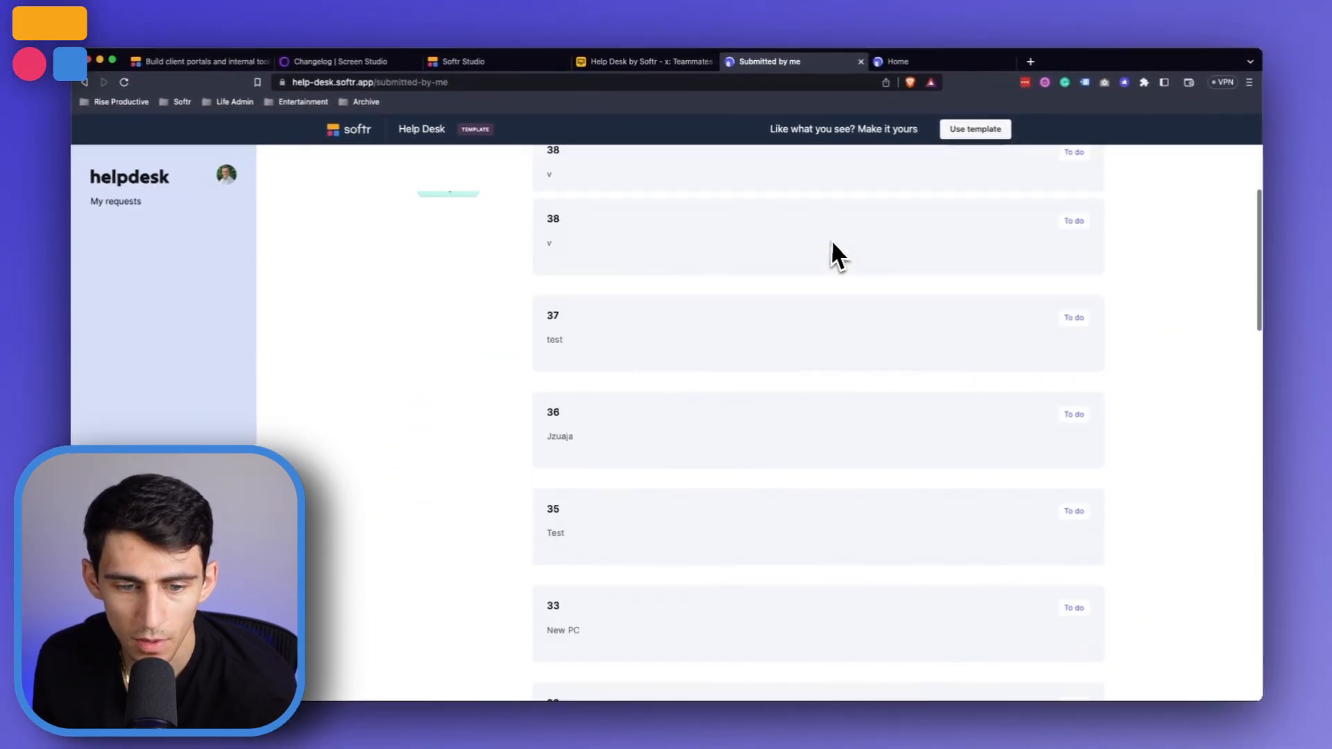
pyautogui.scroll(-3)
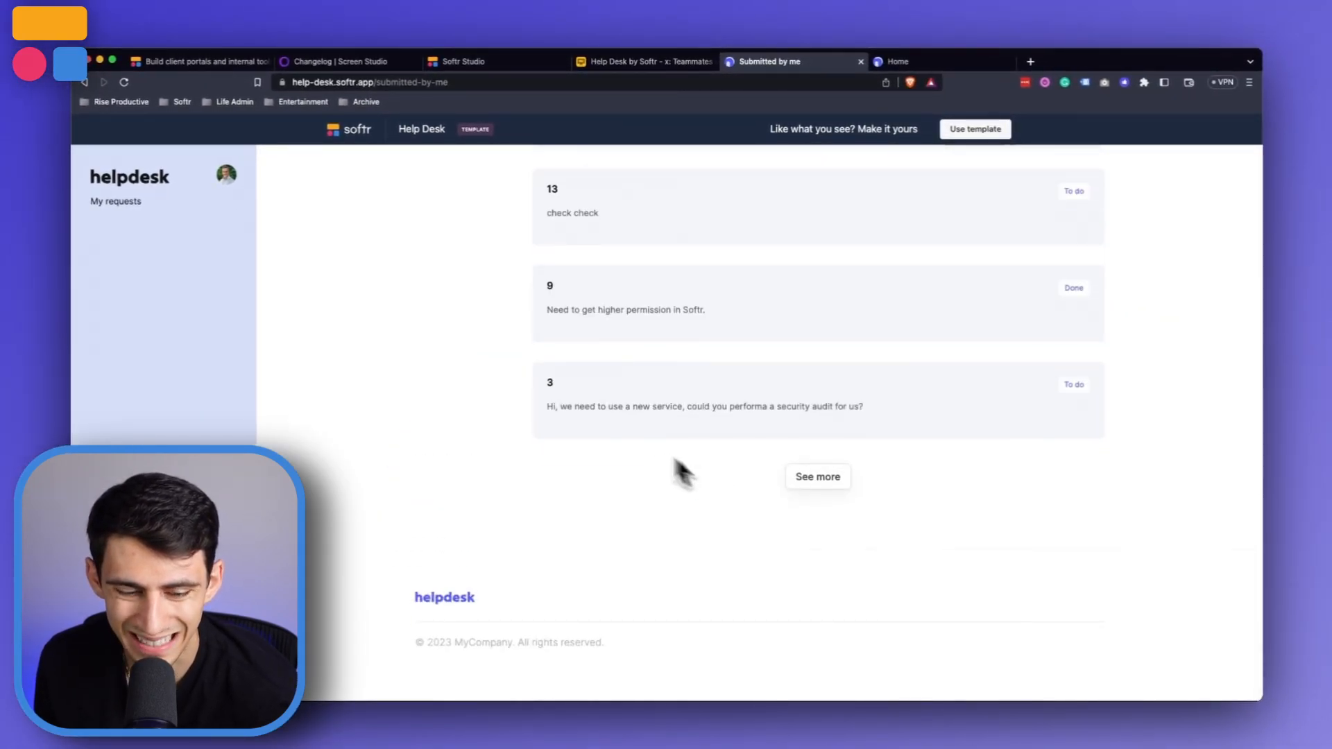
pyautogui.scroll(3)
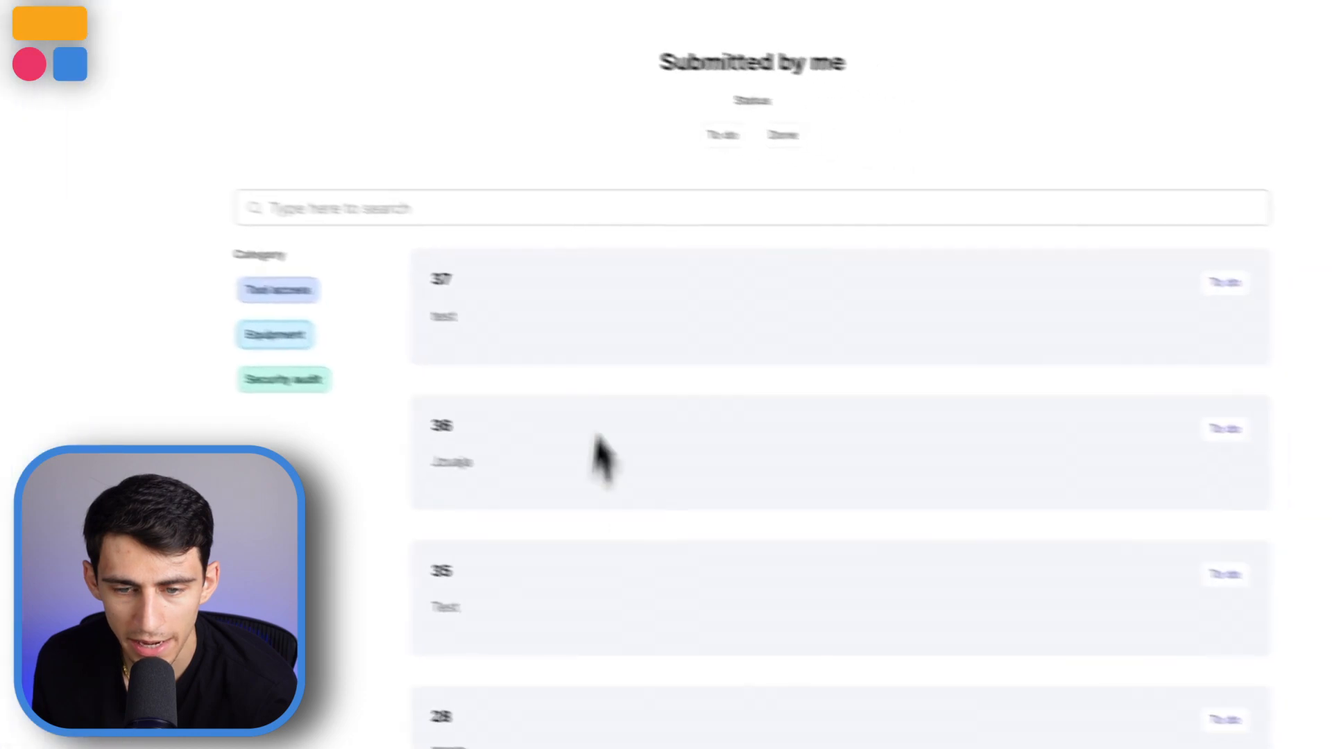
pyautogui.click(594, 306)
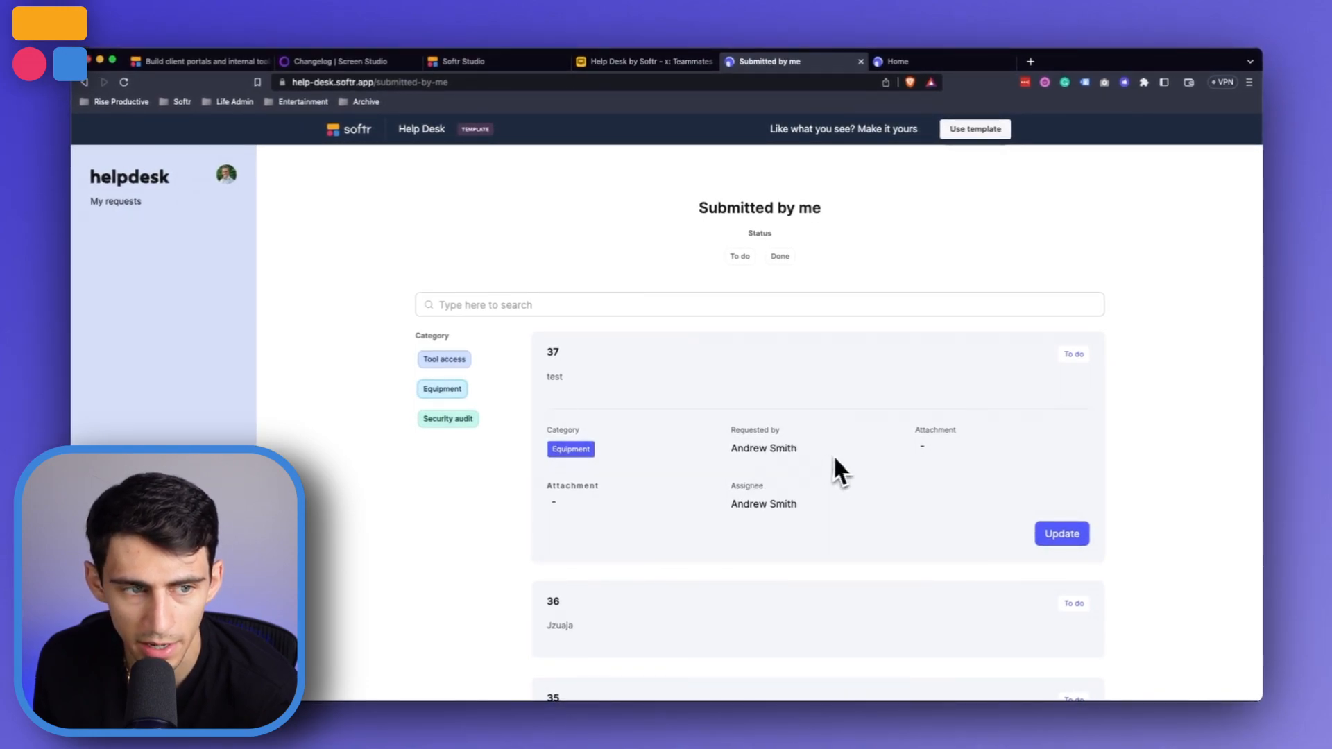
pyautogui.moveTo(704, 492)
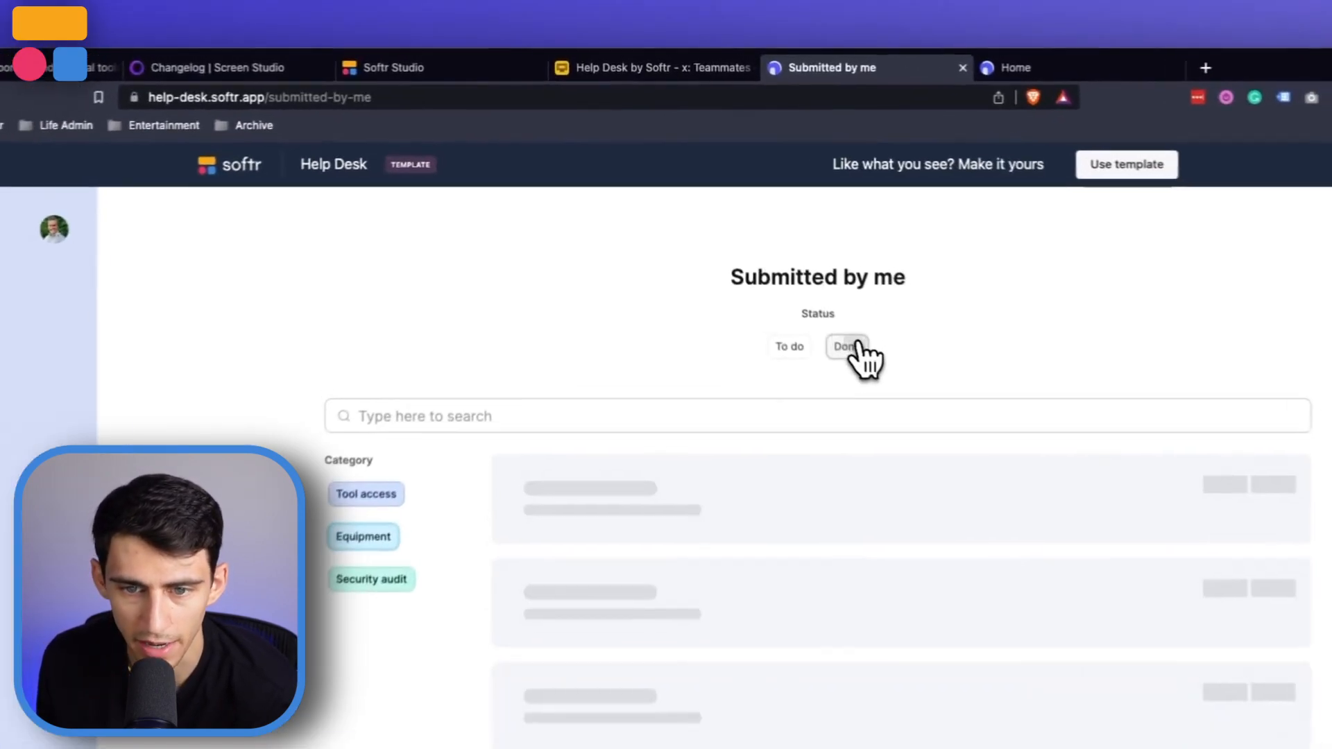
pyautogui.click(846, 346)
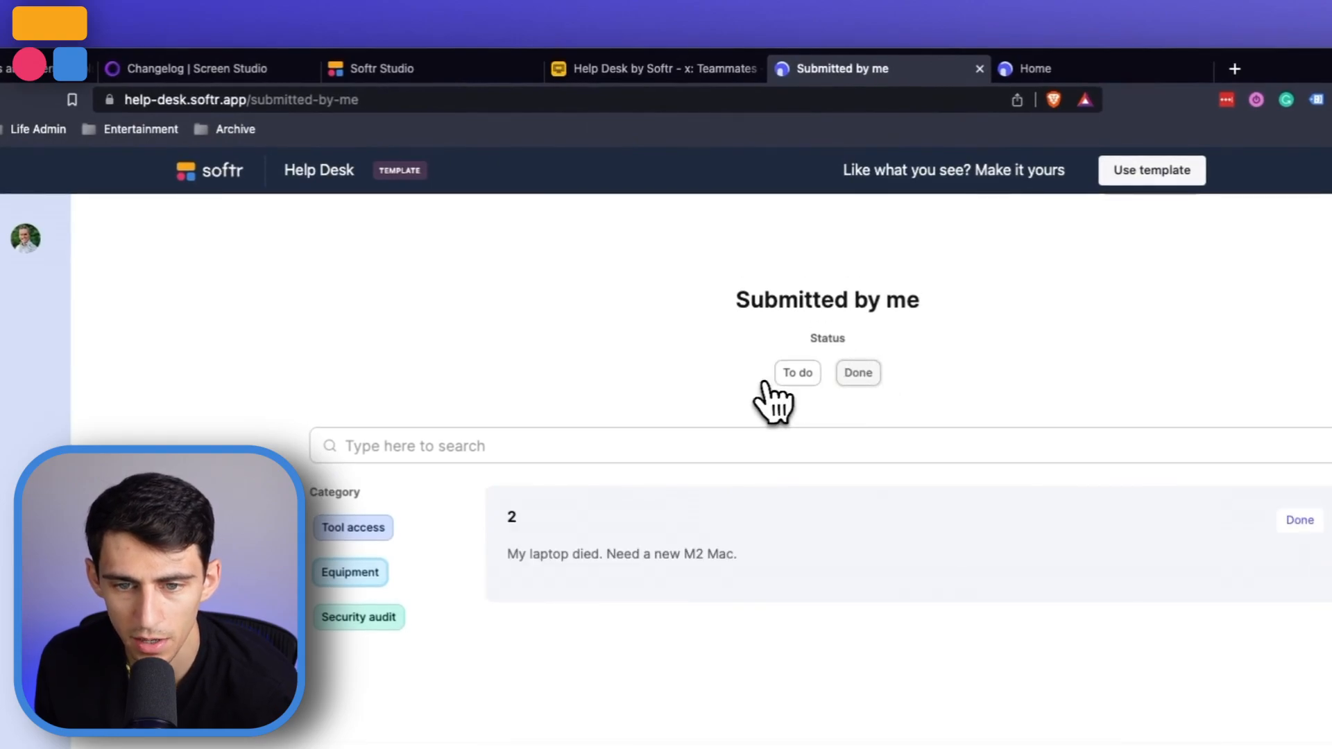
pyautogui.click(654, 69)
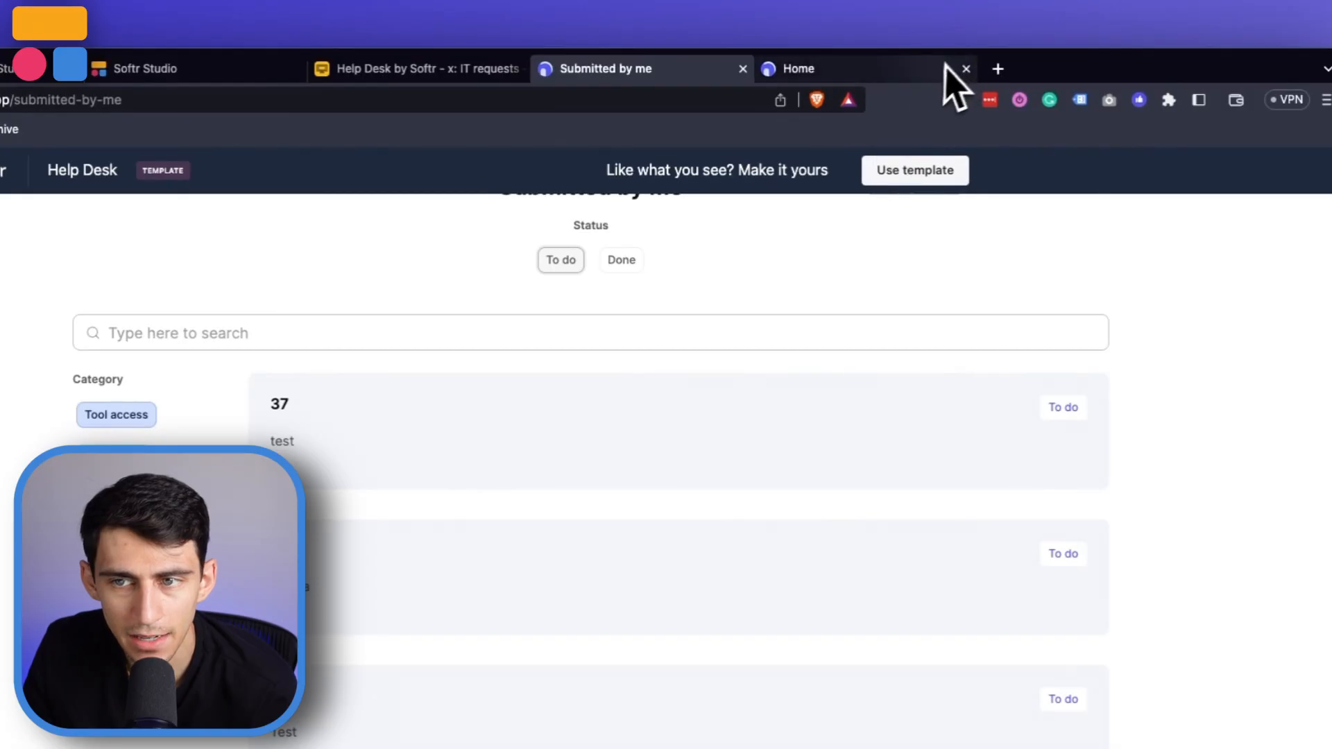
# Step: Filter to Done, view request 34's Update ticket form, and expand Manage requests
pyautogui.click(797, 69)
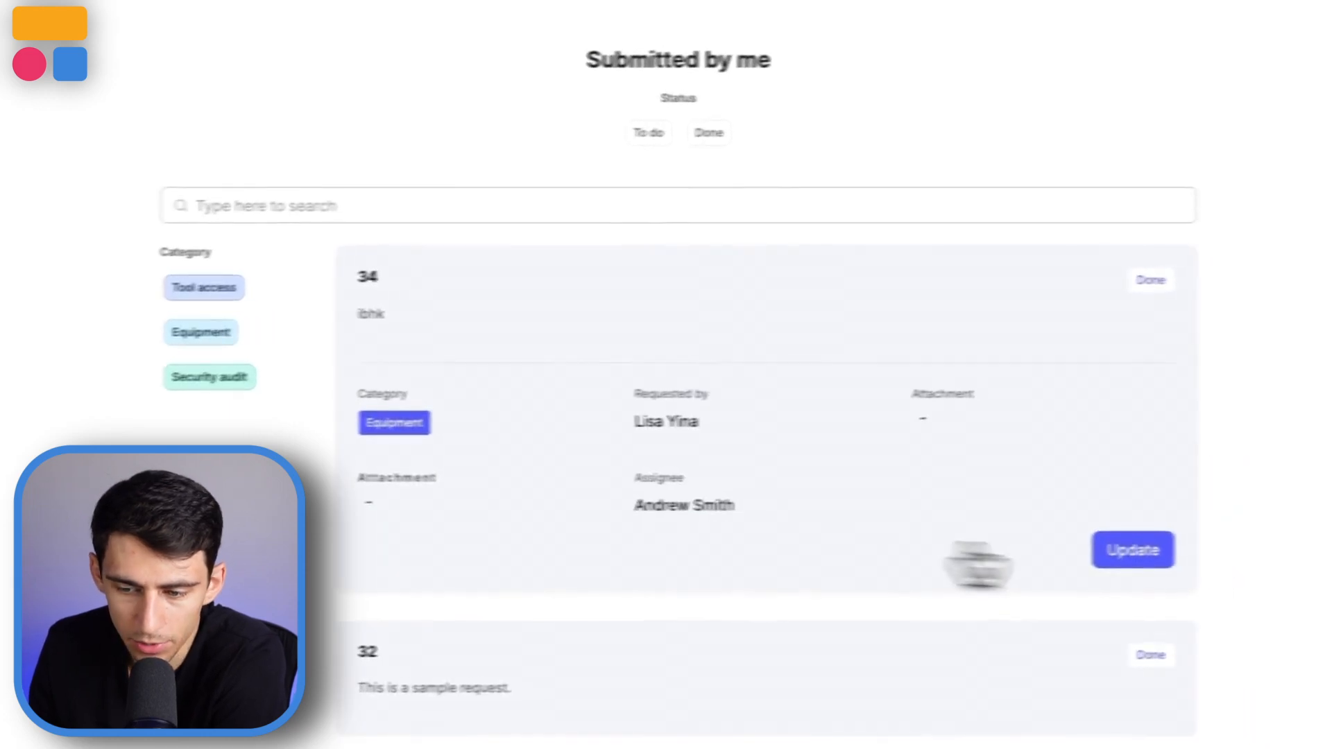
pyautogui.click(1132, 549)
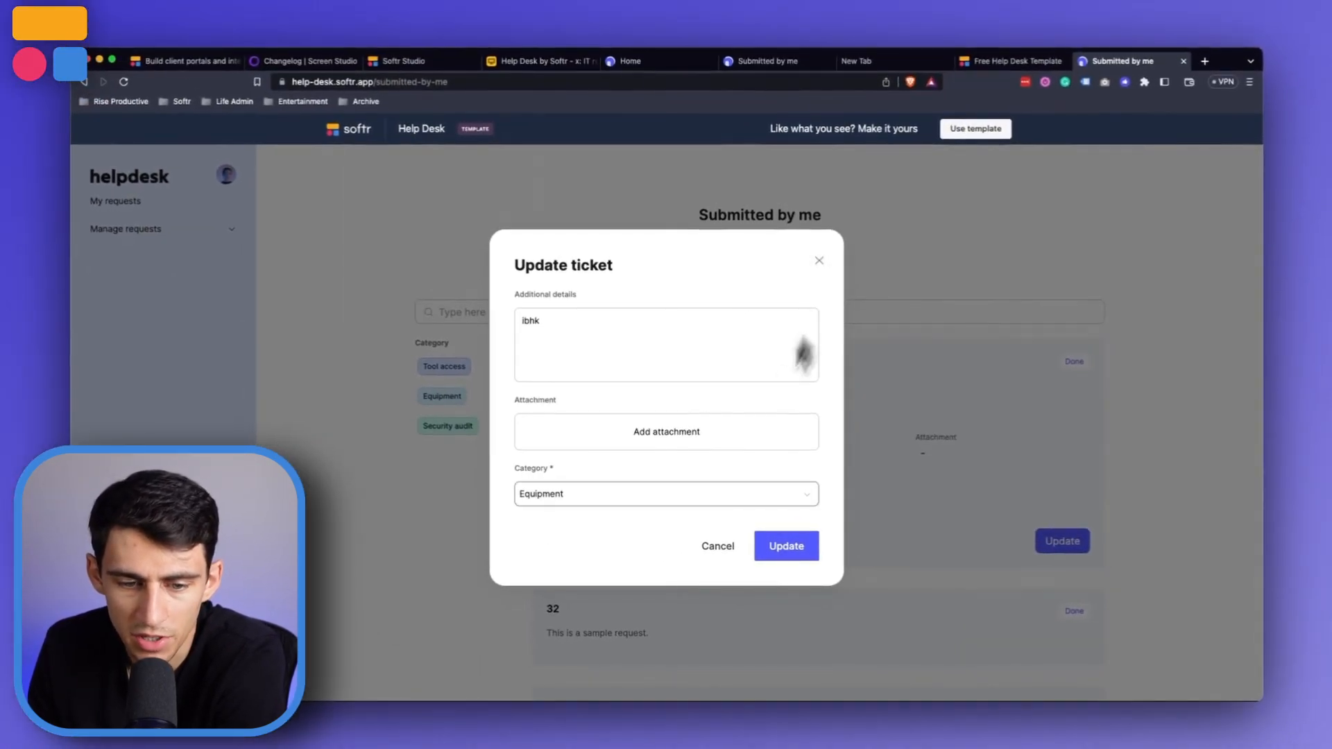
pyautogui.moveTo(637, 466)
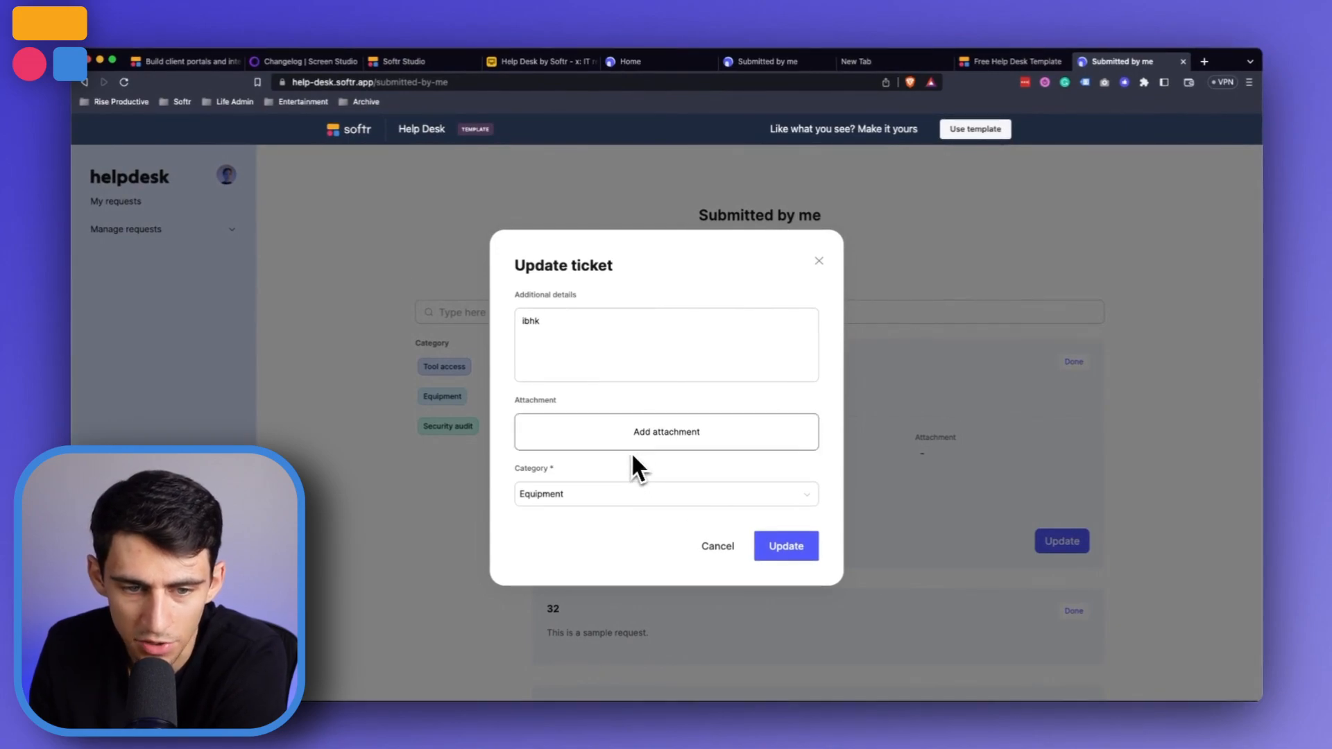
pyautogui.click(785, 545)
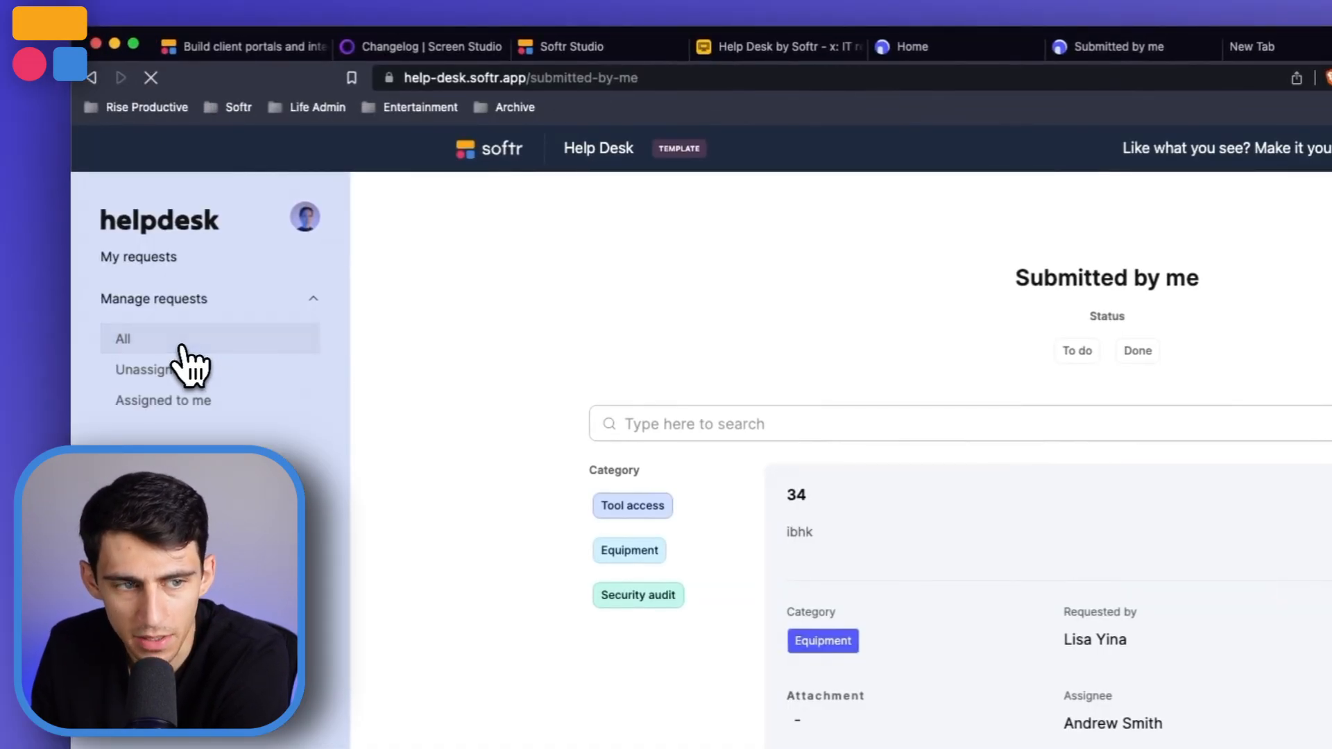
# Step: Visit All and Unassigned requests, view request 39's assignee options, and cancel
pyautogui.click(122, 338)
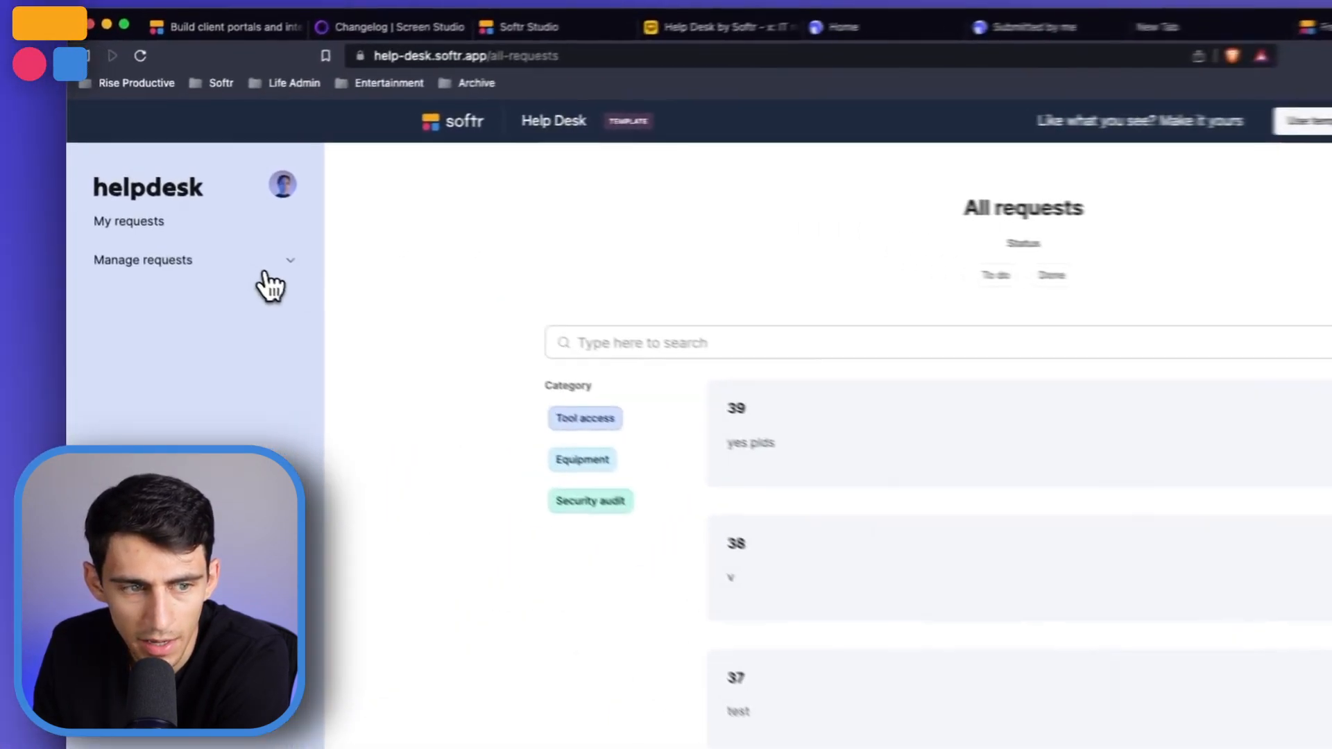
pyautogui.click(143, 259)
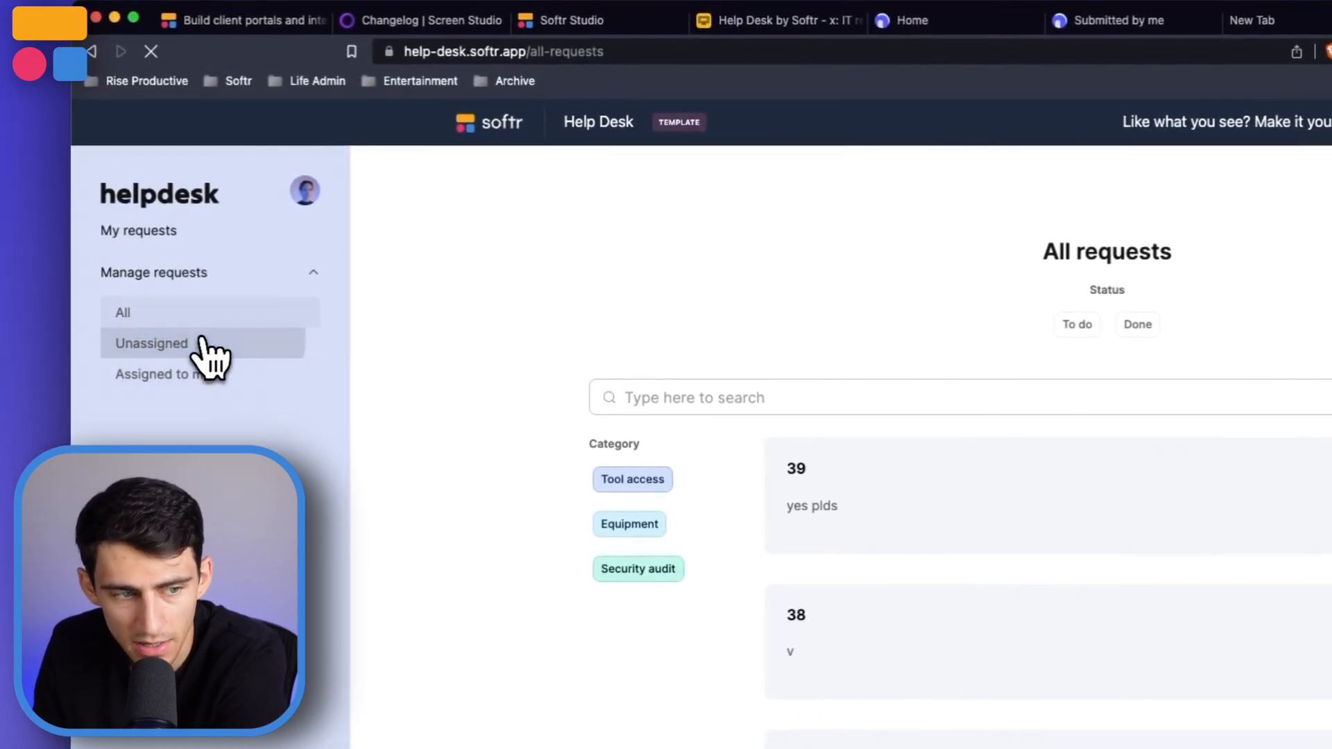
pyautogui.click(151, 344)
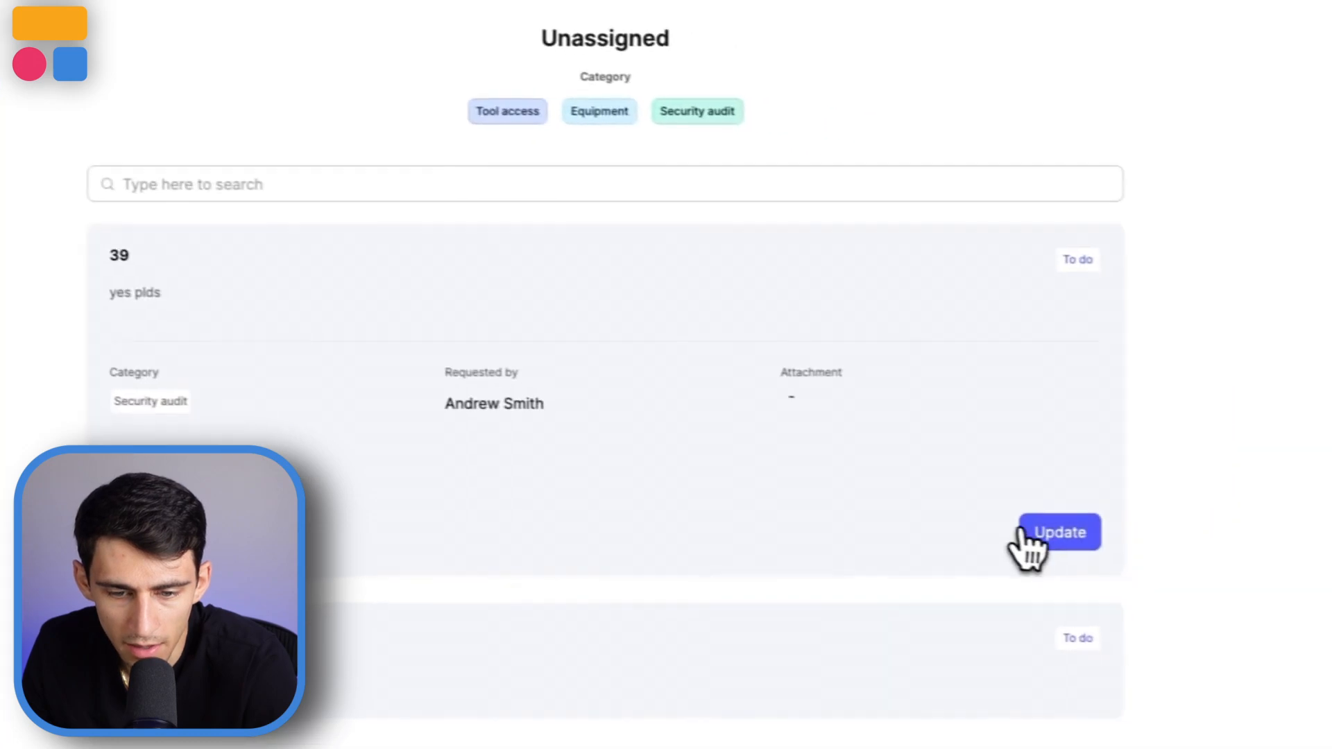
pyautogui.click(1058, 532)
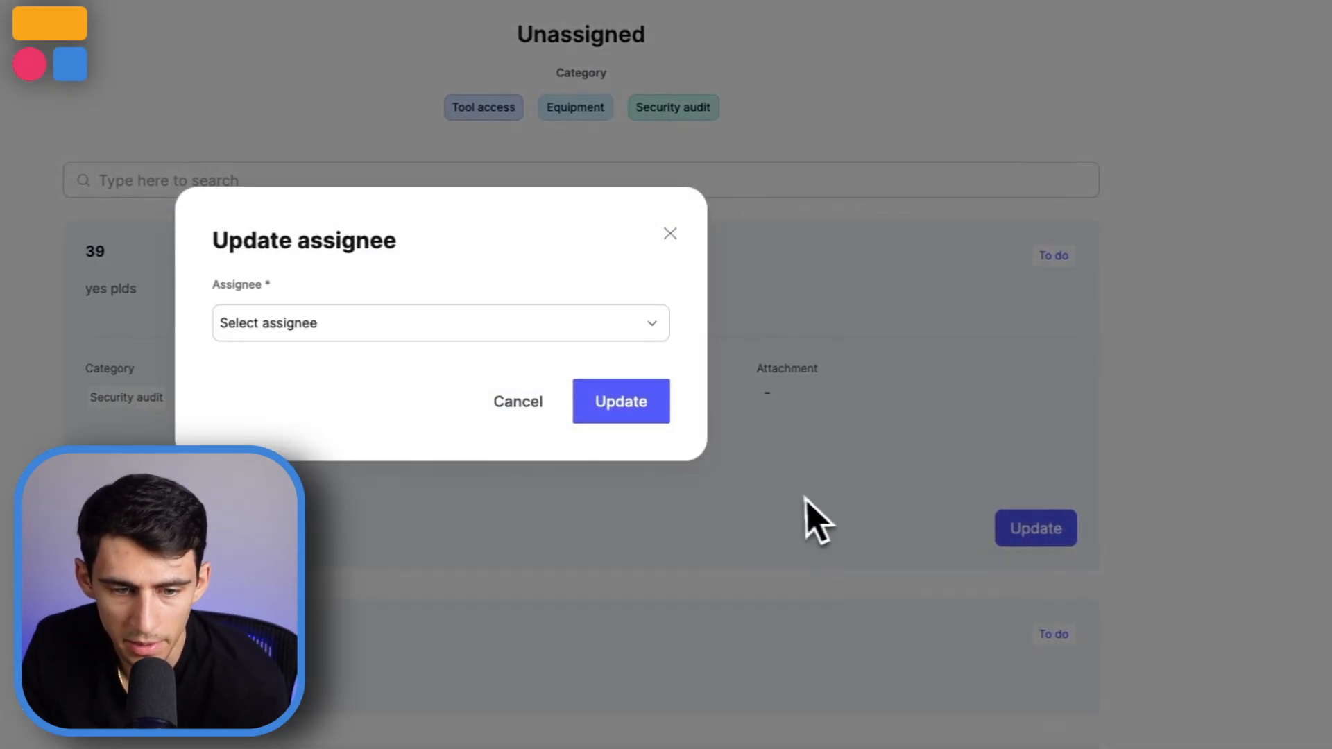
pyautogui.click(440, 322)
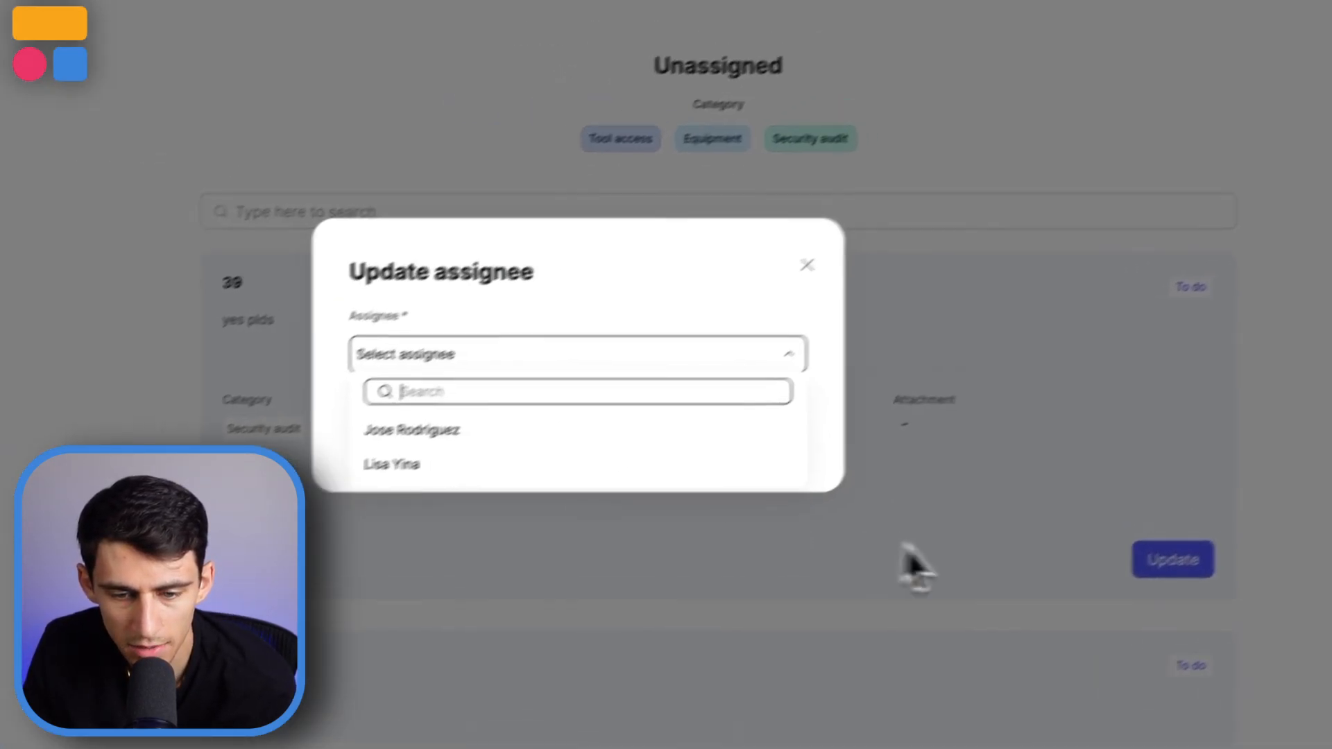
pyautogui.click(806, 264)
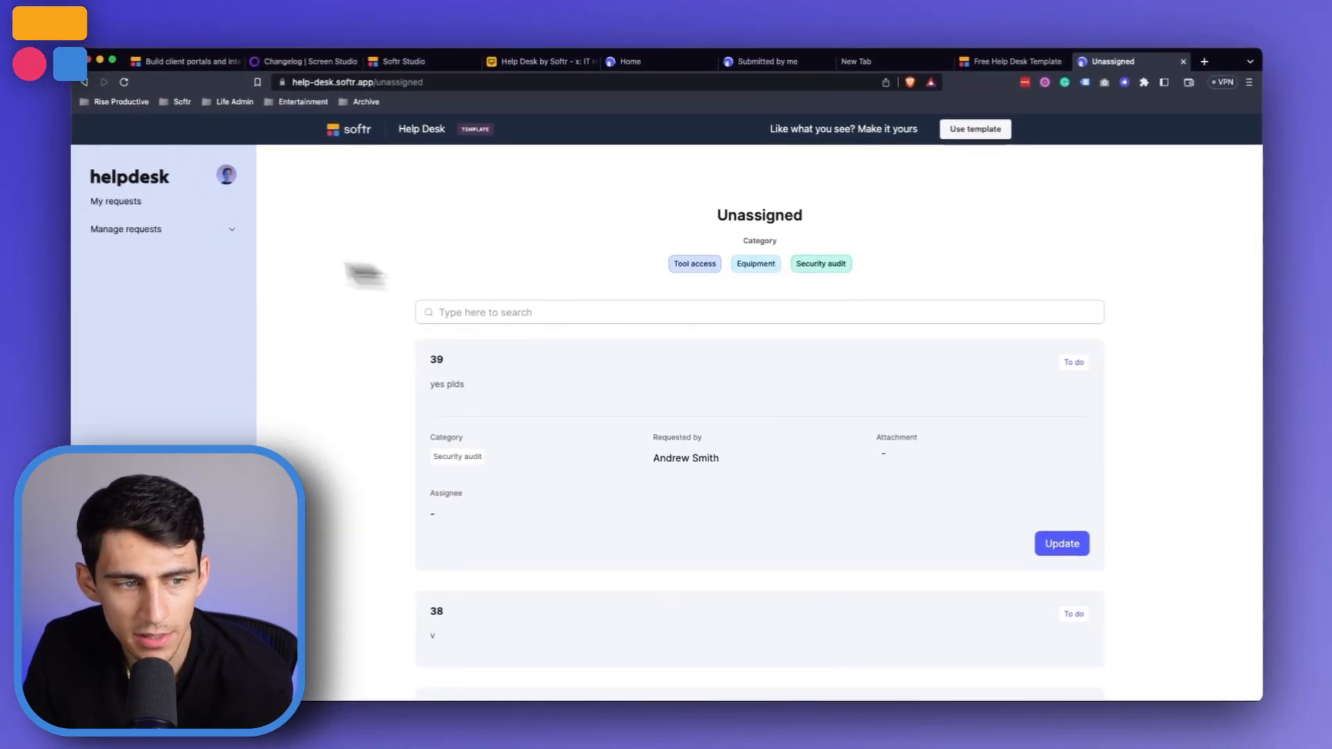
pyautogui.click(126, 228)
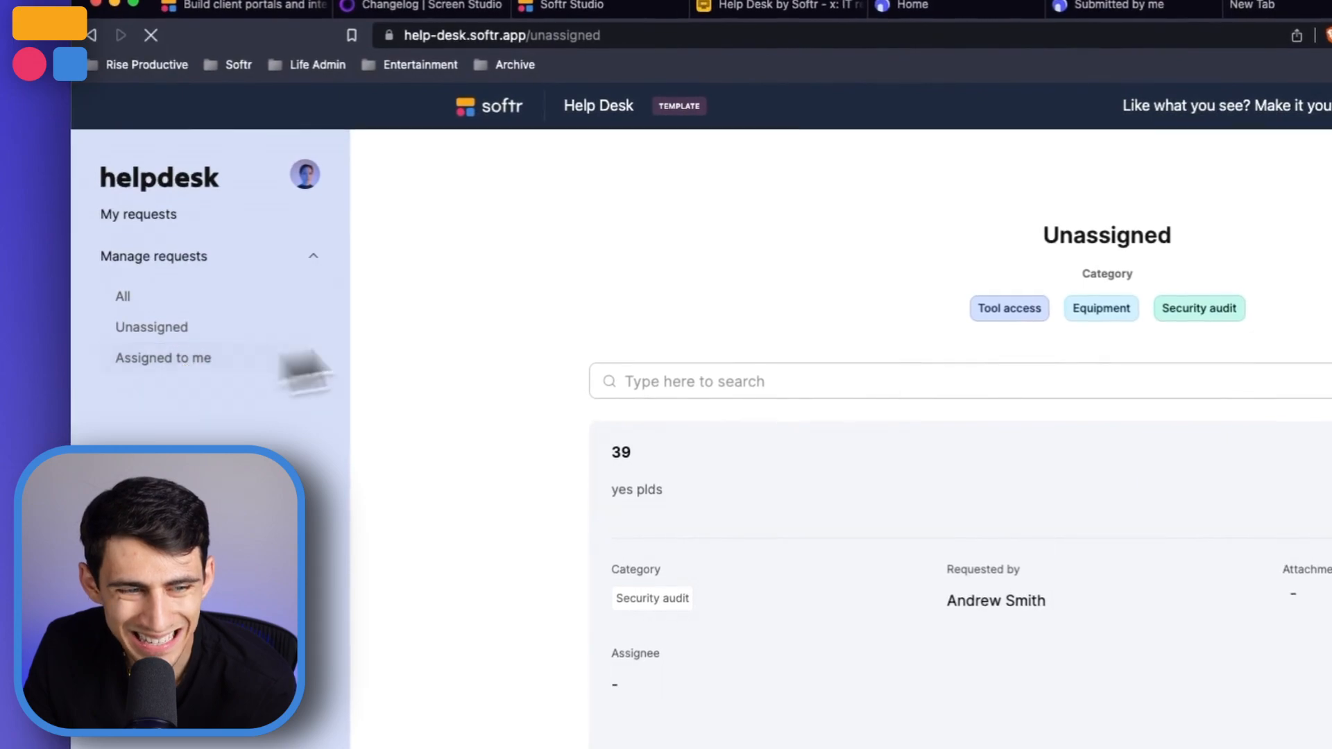
# Step: Open Assigned to me, search 'Need to get higher', and expand request 9
pyautogui.click(162, 358)
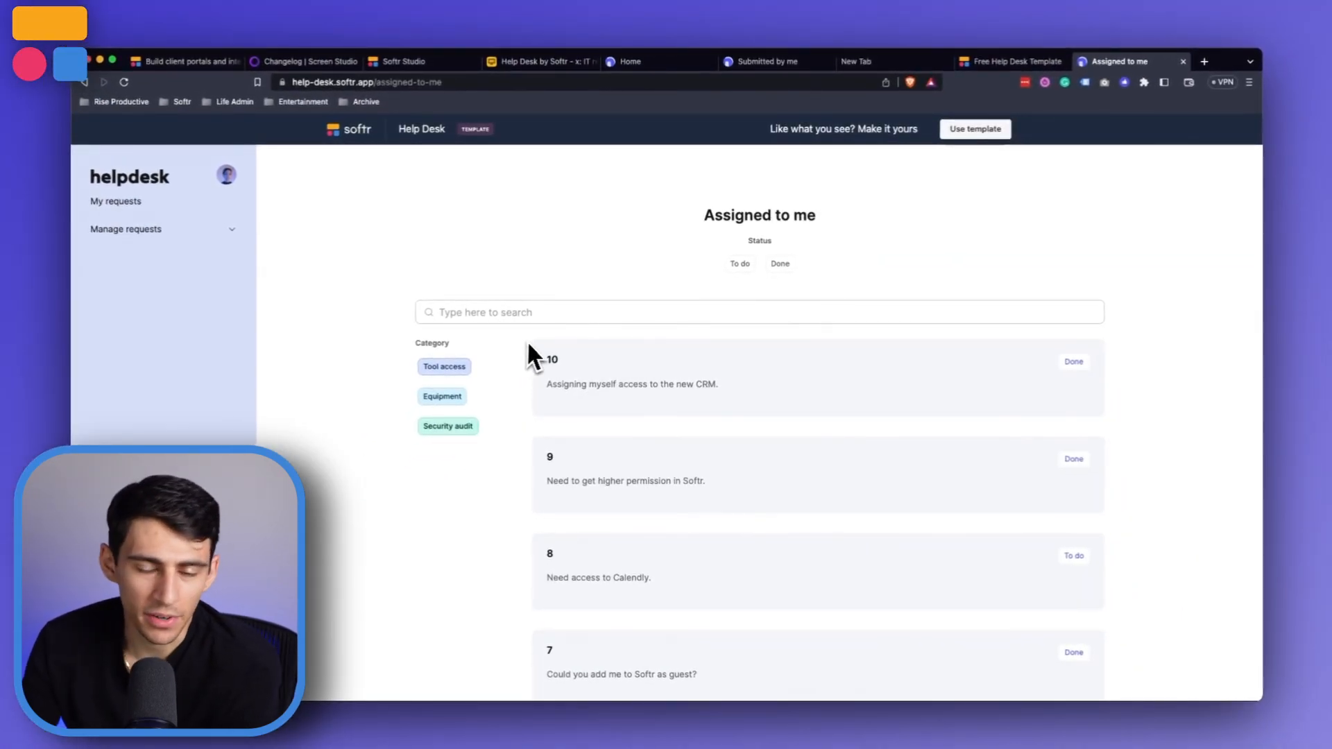
pyautogui.moveTo(760, 414)
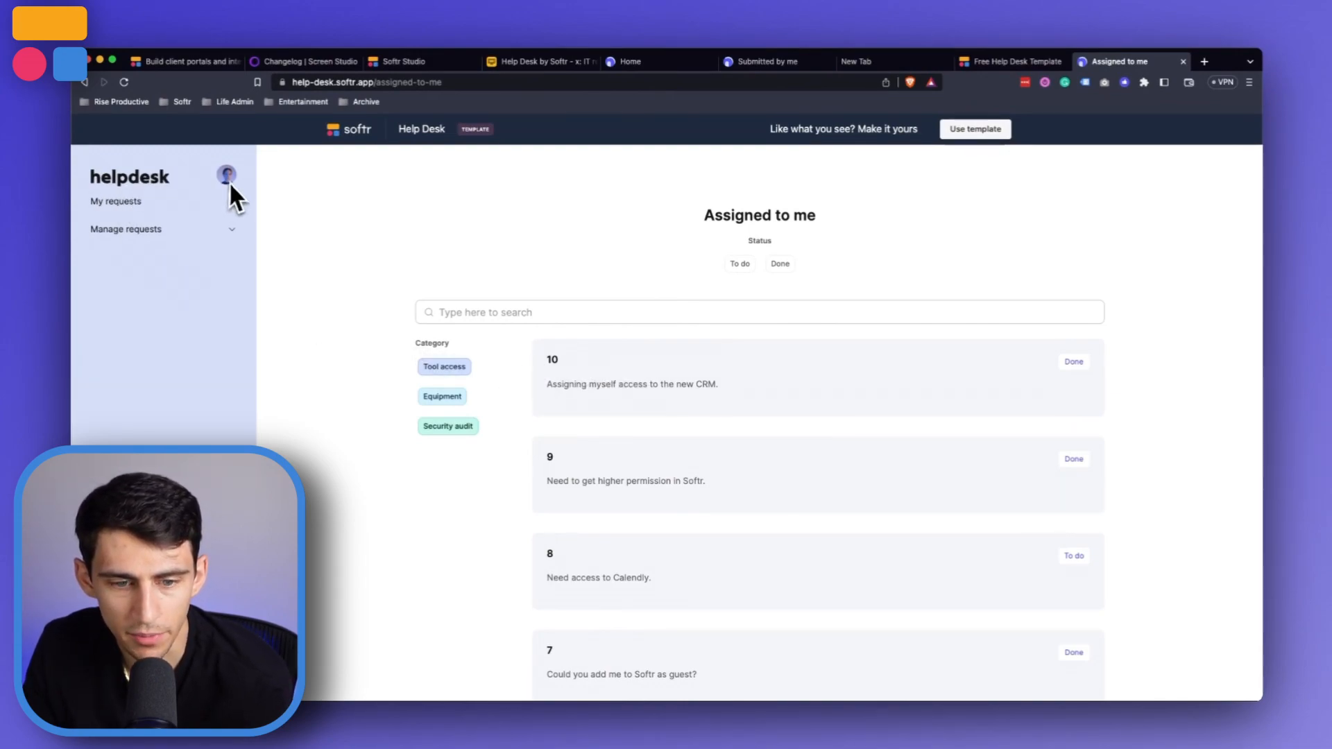
pyautogui.click(544, 69)
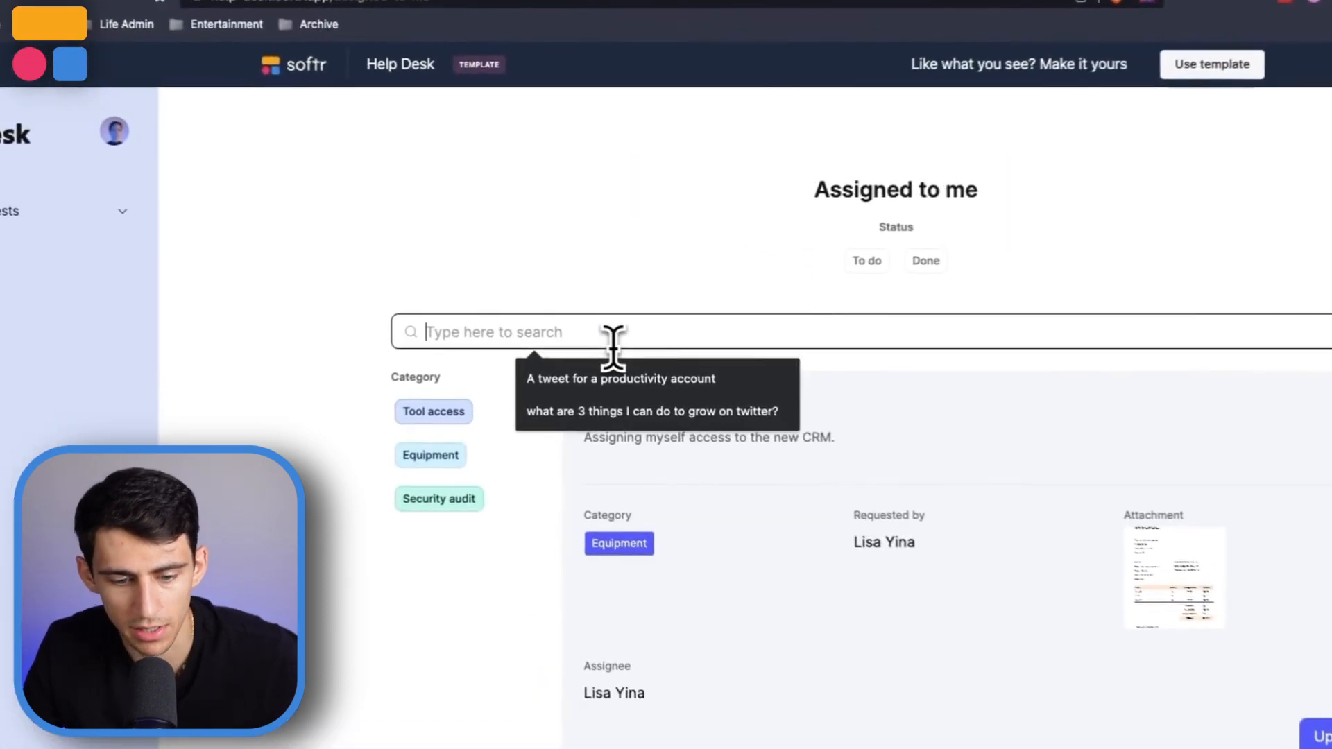
pyautogui.write('N')
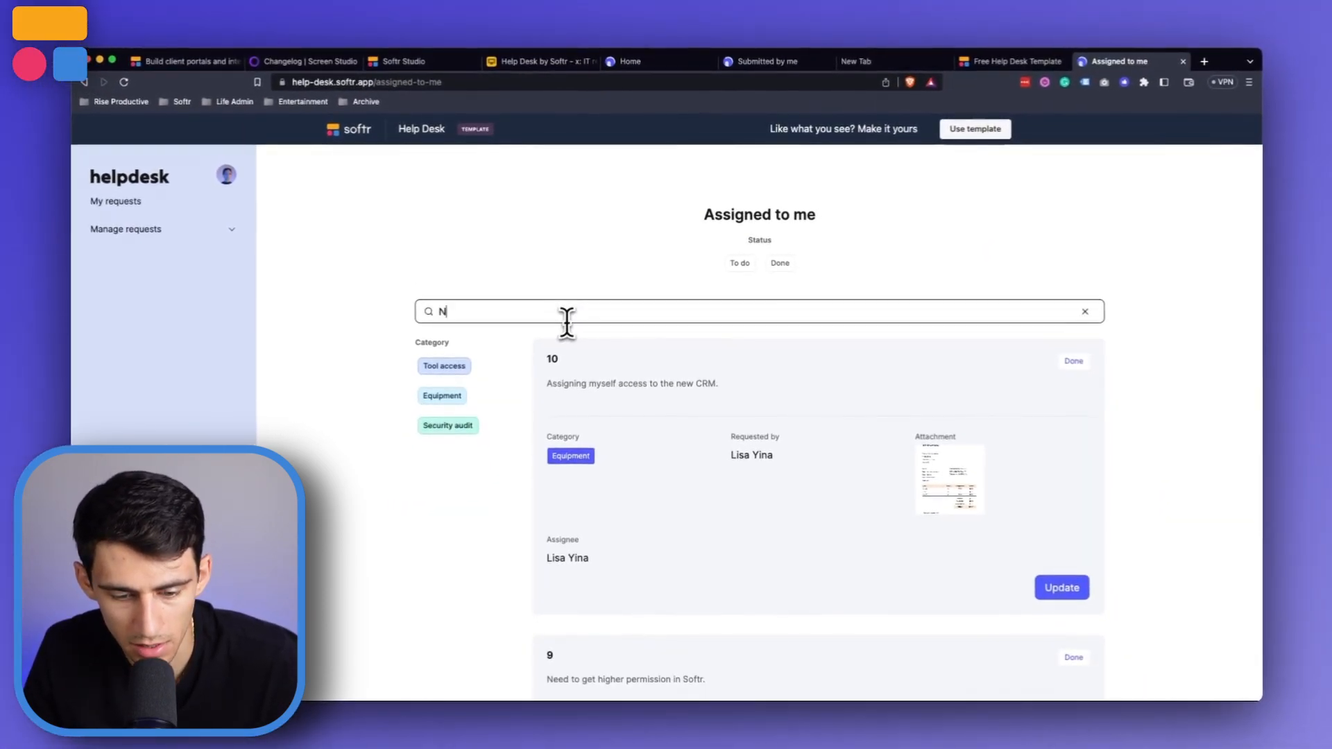
pyautogui.write('Need to get higher')
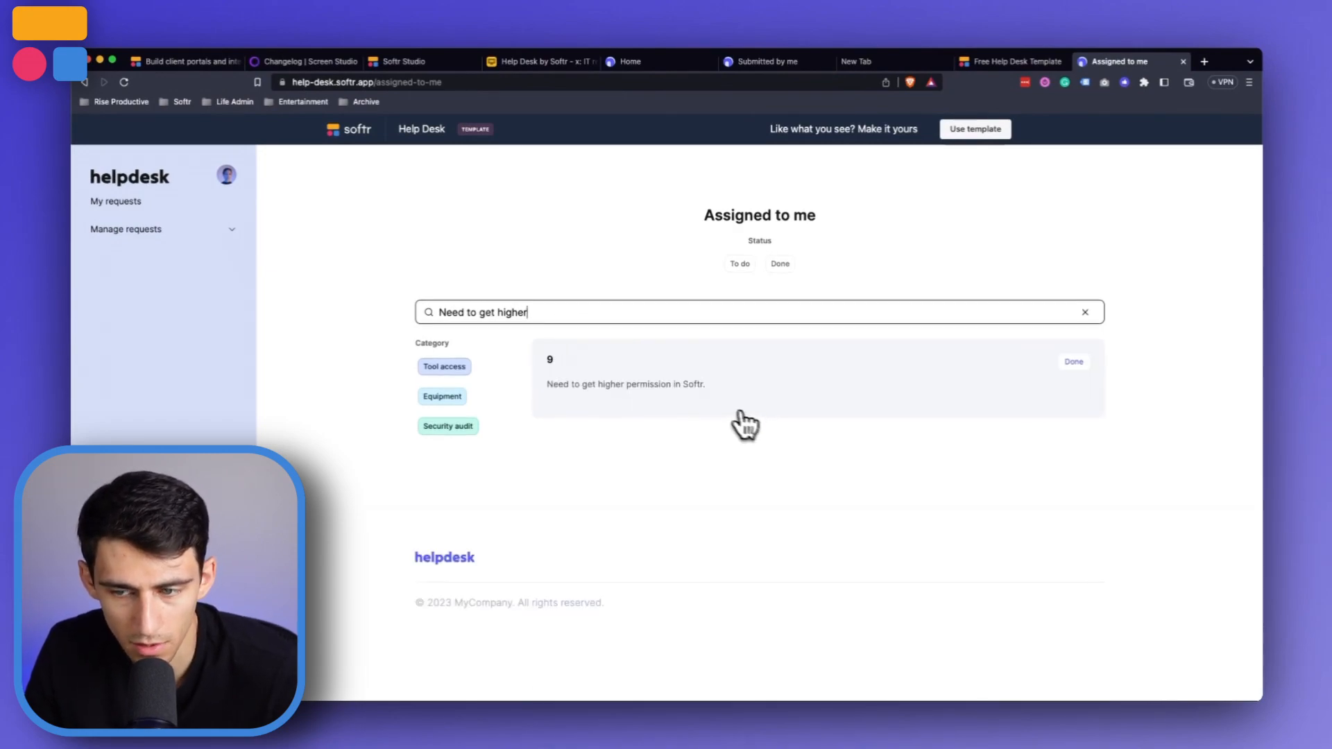
pyautogui.click(404, 61)
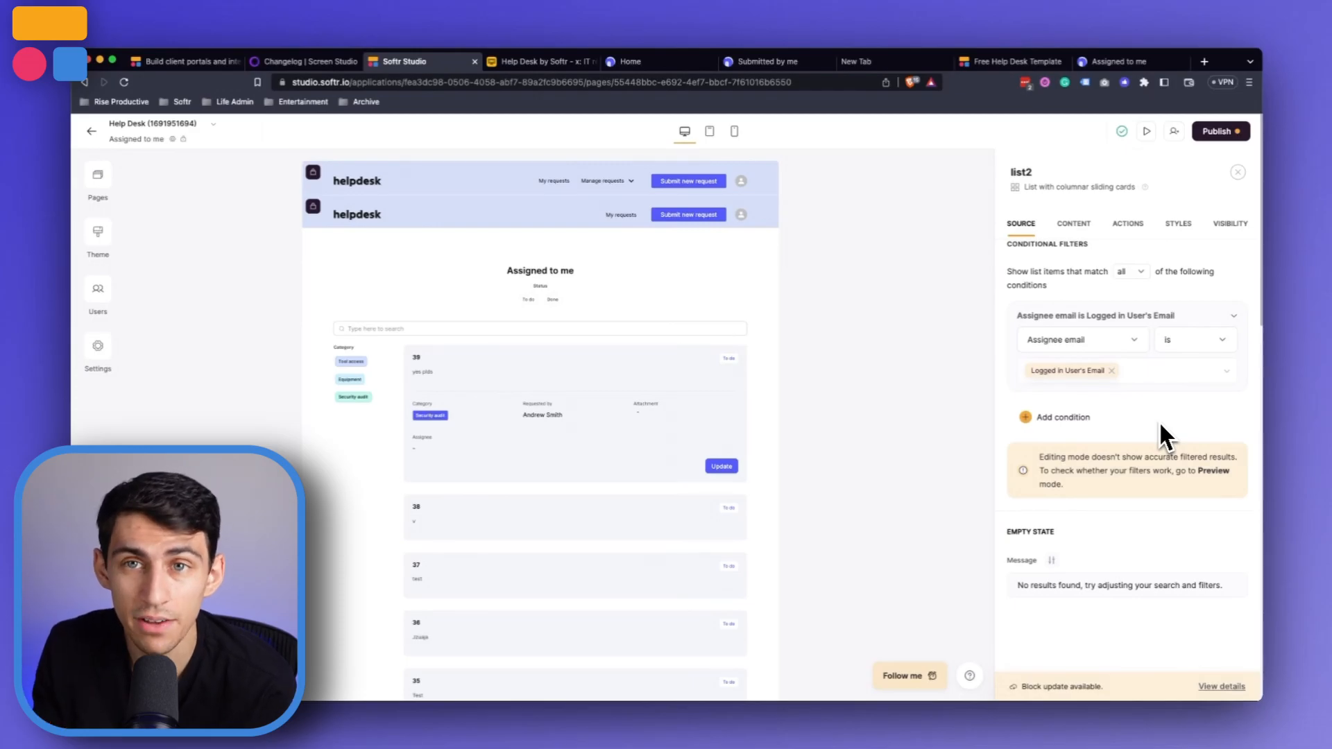
# Step: Open the Home page's IT request submission form in Softr Studio
pyautogui.click(97, 174)
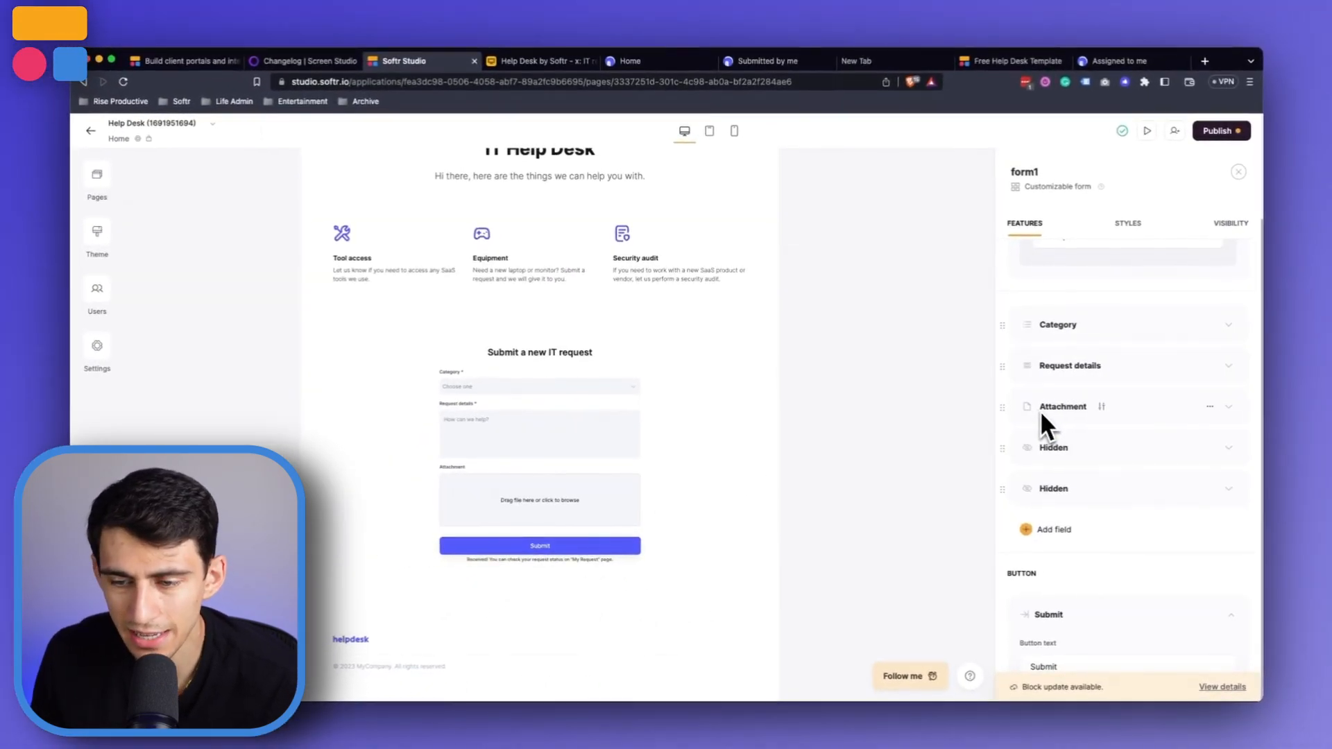
pyautogui.moveTo(1068, 483)
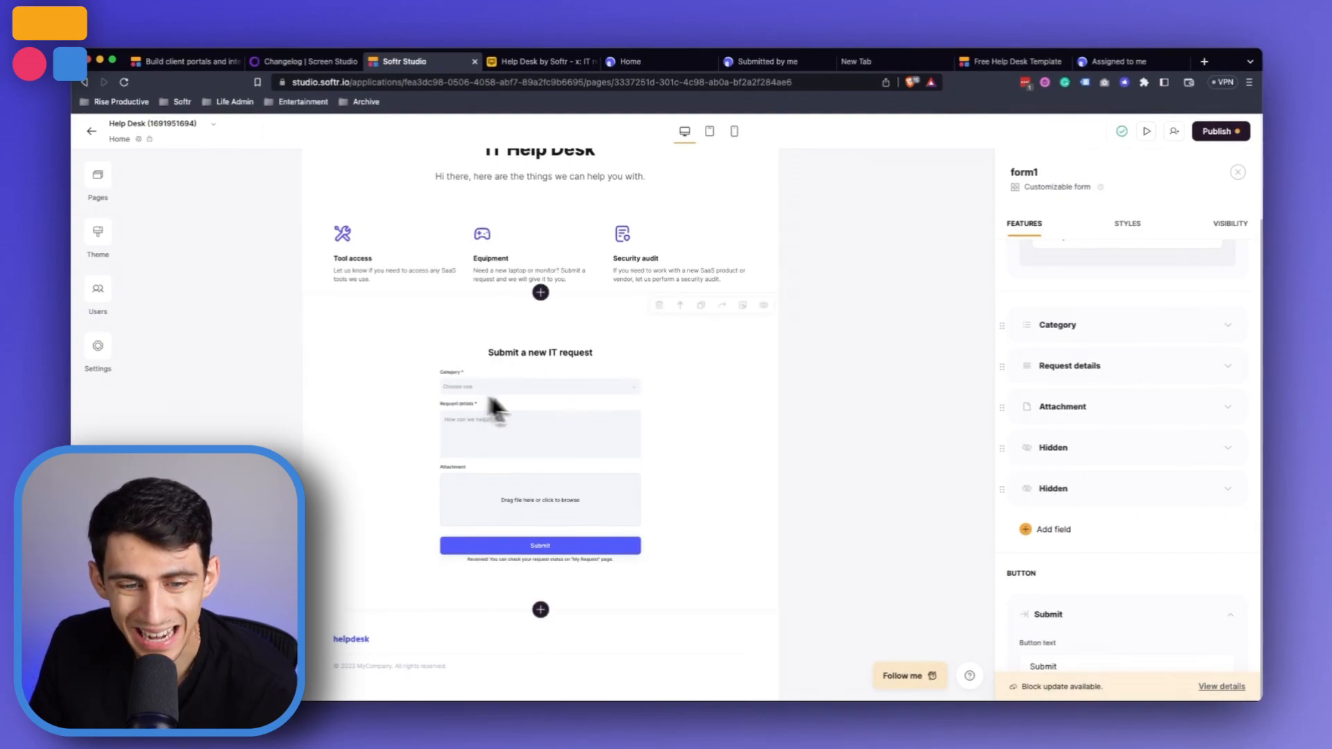
pyautogui.moveTo(451, 408)
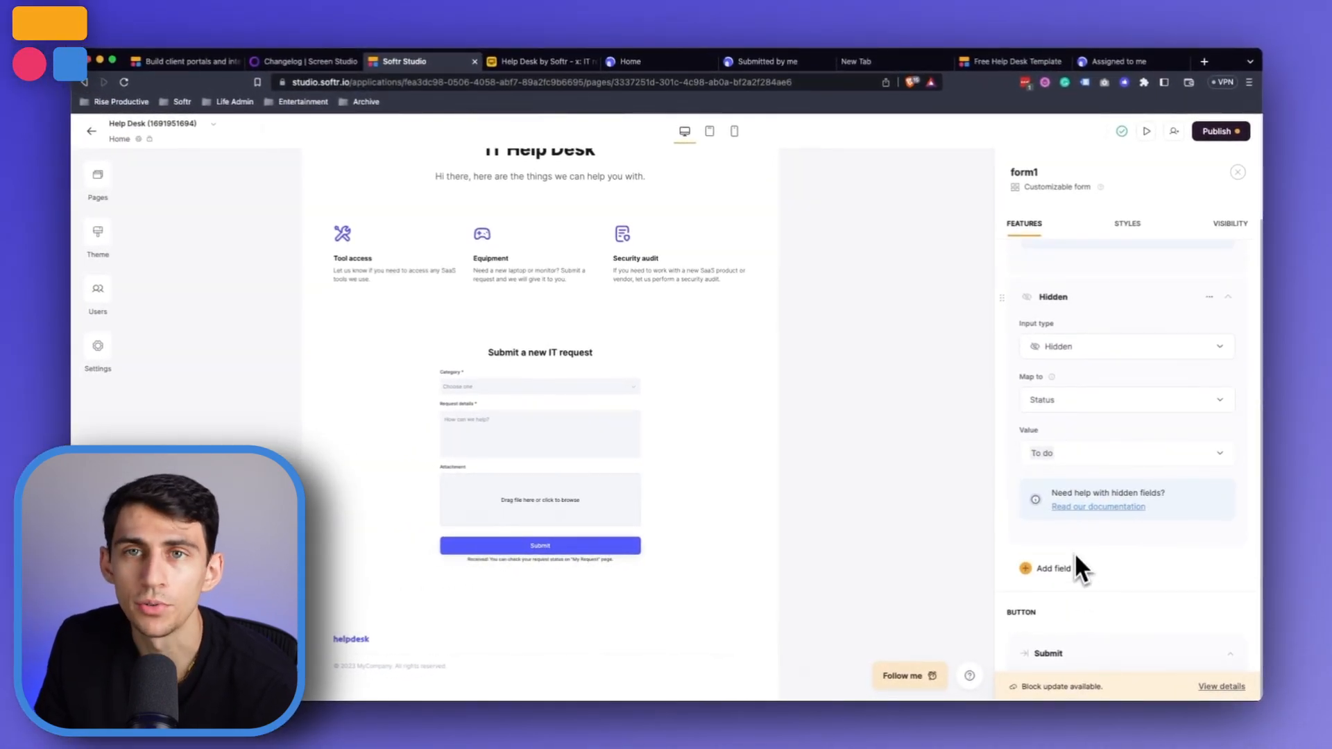
# Step: Add a hidden field setting Status to To do, then check Airtable's tickets table
pyautogui.click(1053, 568)
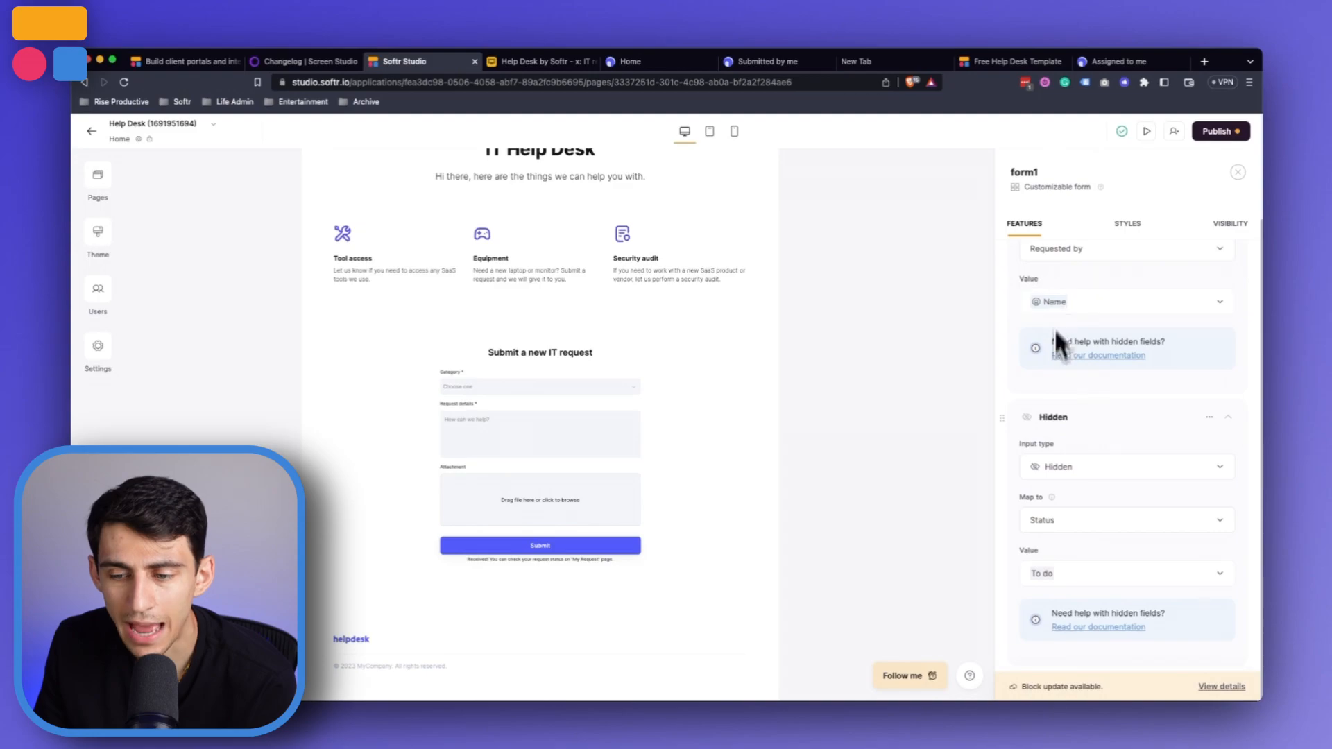
pyautogui.scroll(-3)
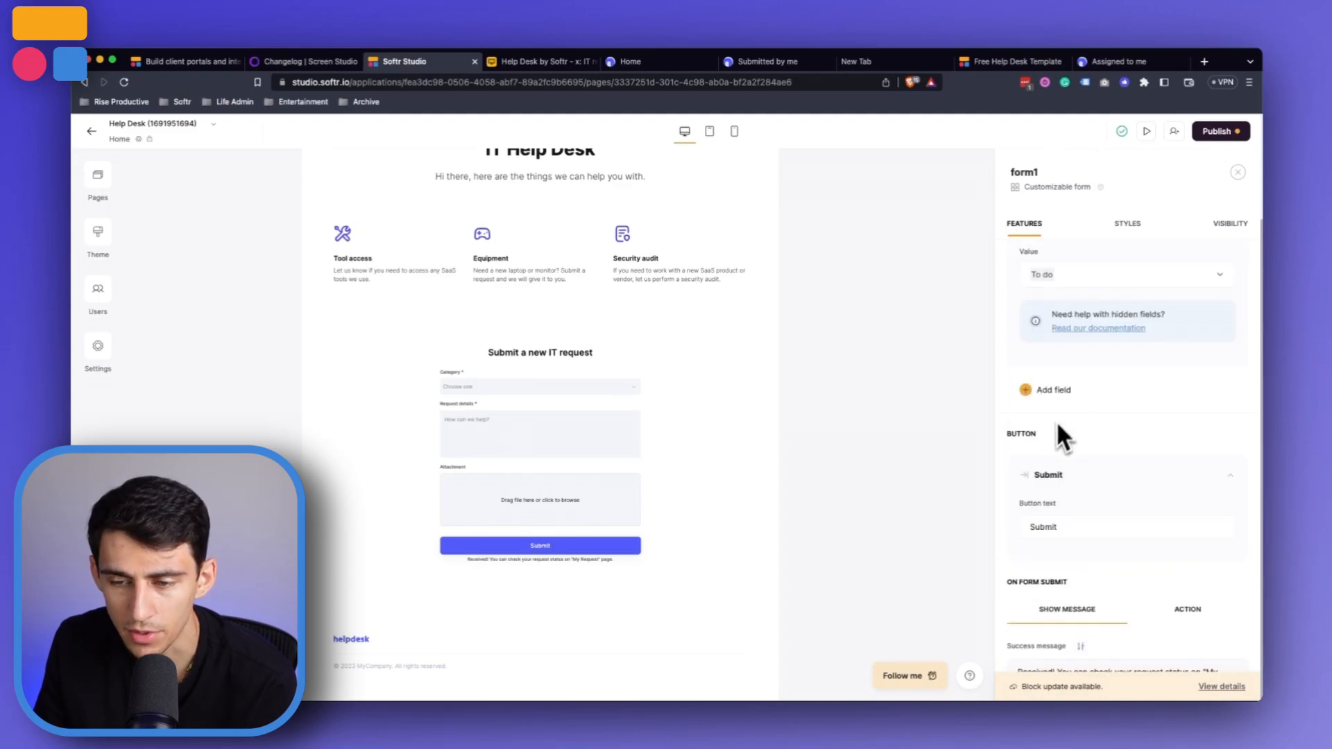
pyautogui.click(1051, 390)
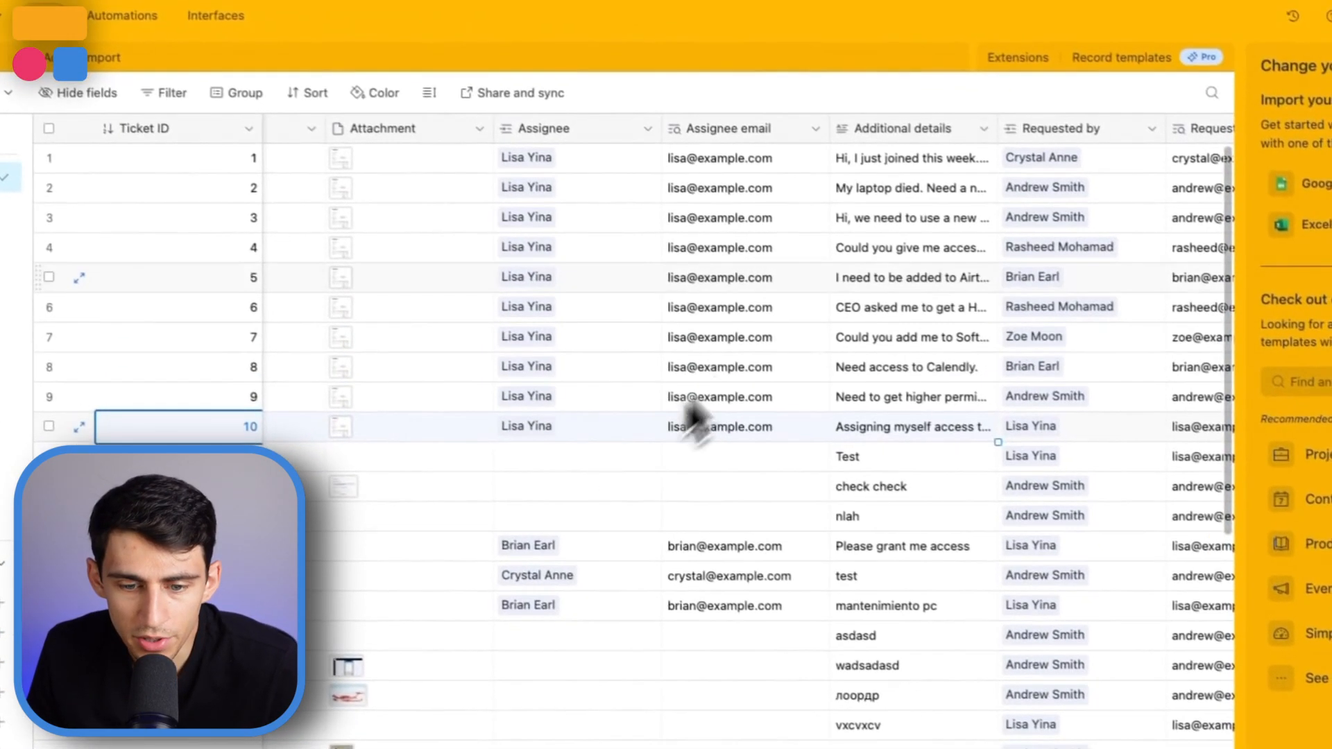
pyautogui.hscroll(3)
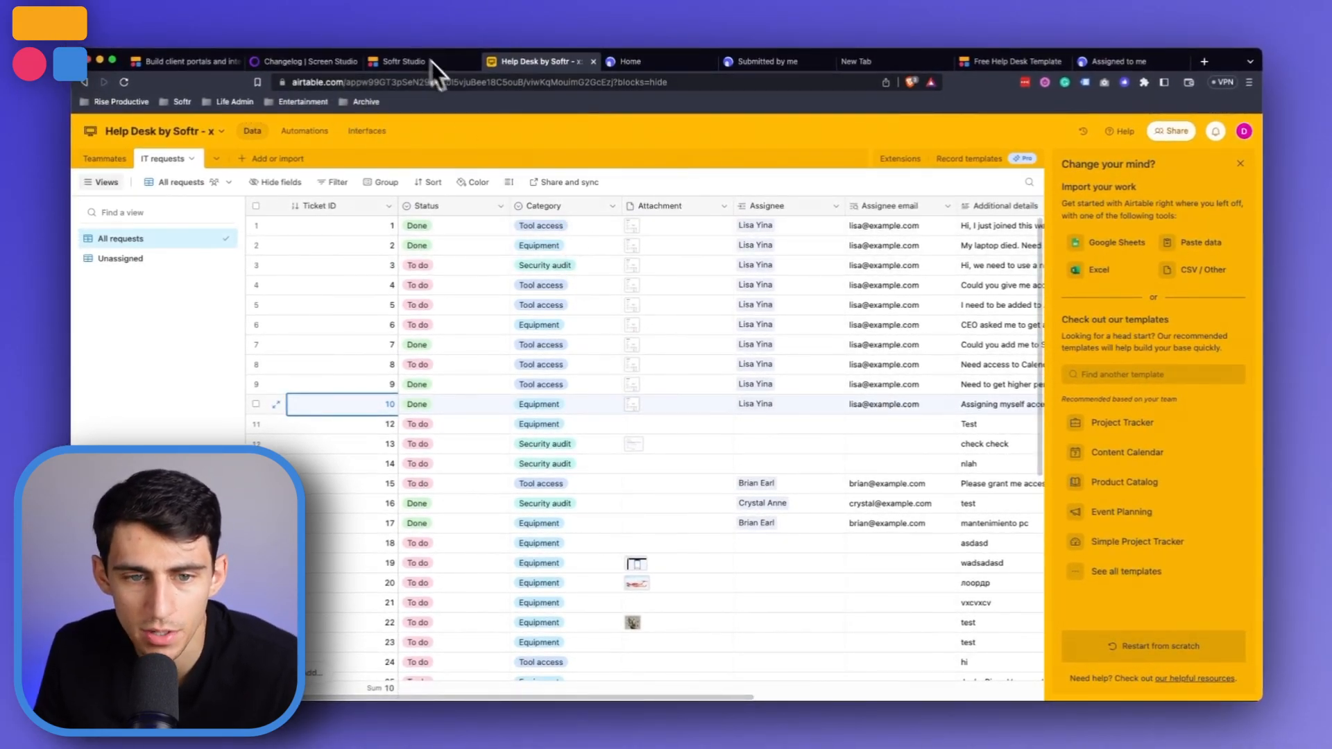
pyautogui.moveTo(470, 102)
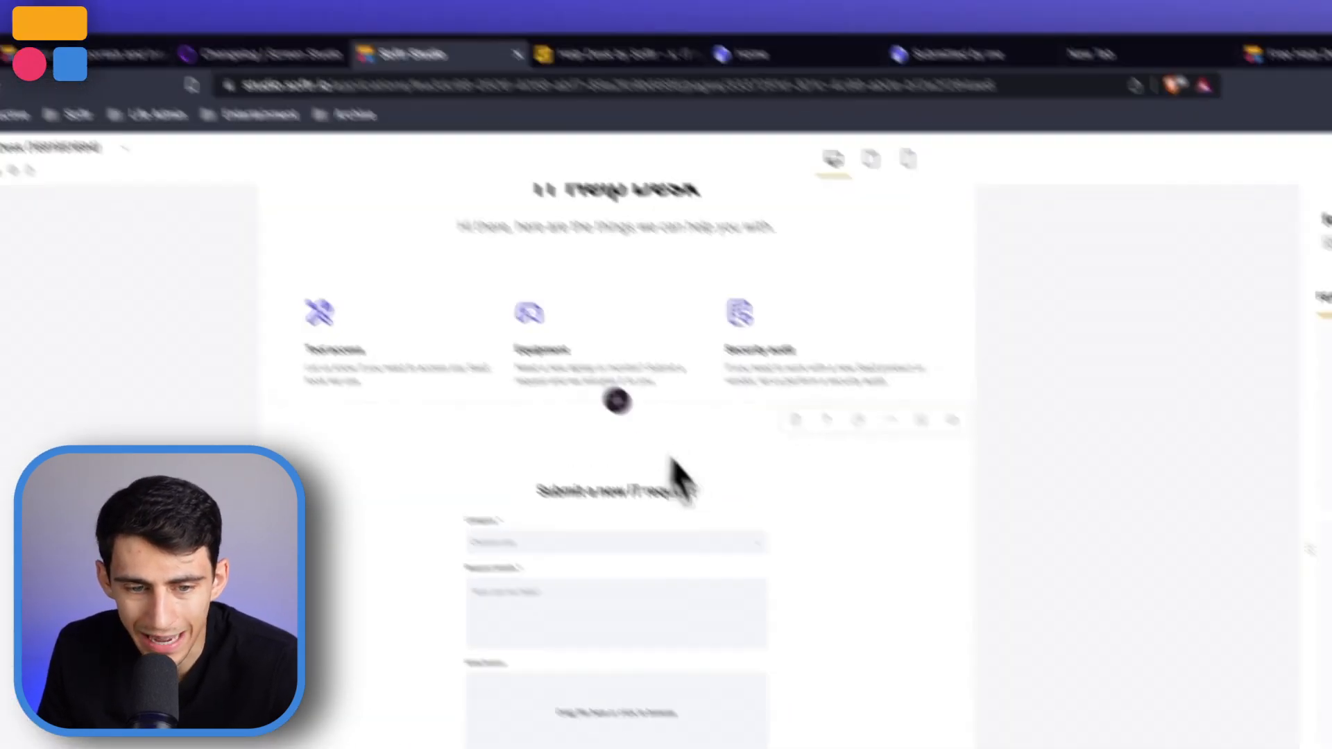
# Step: Add a second hidden form field mapped to Category with value Equipment
pyautogui.click(1052, 386)
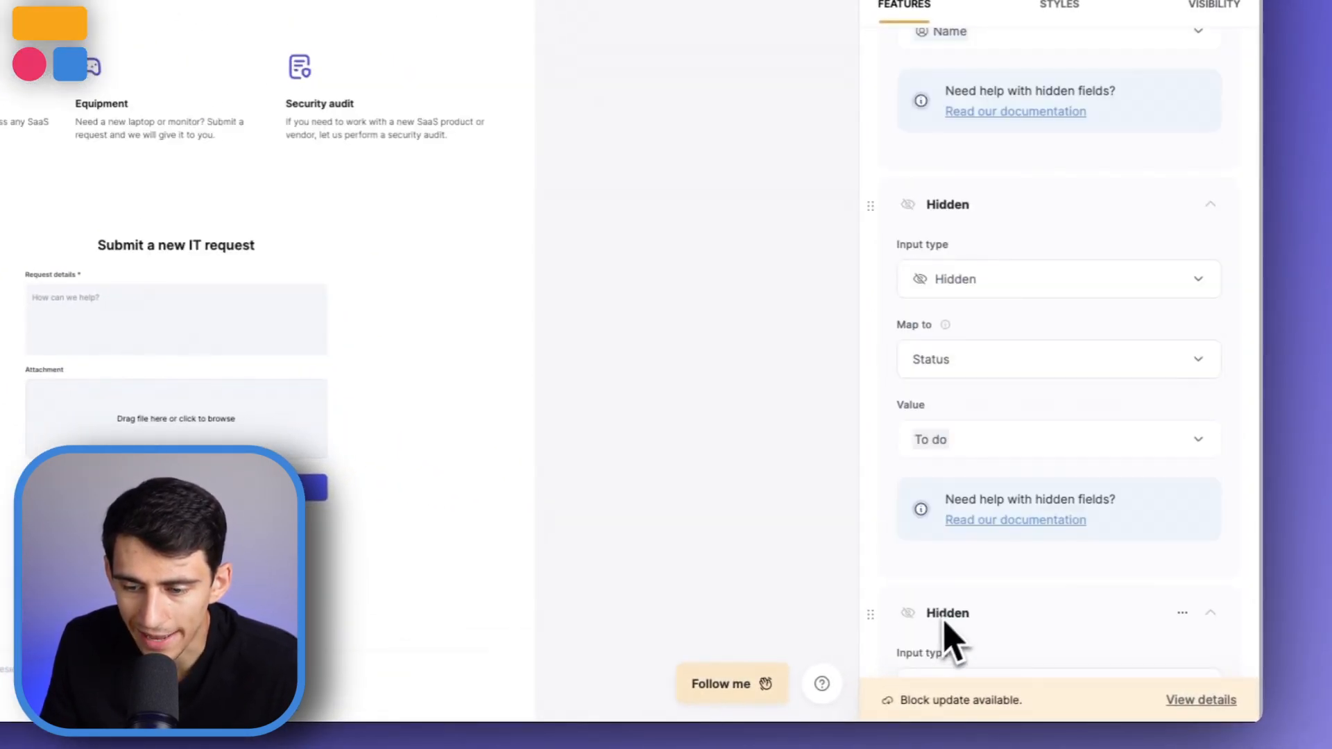
pyautogui.scroll(-3)
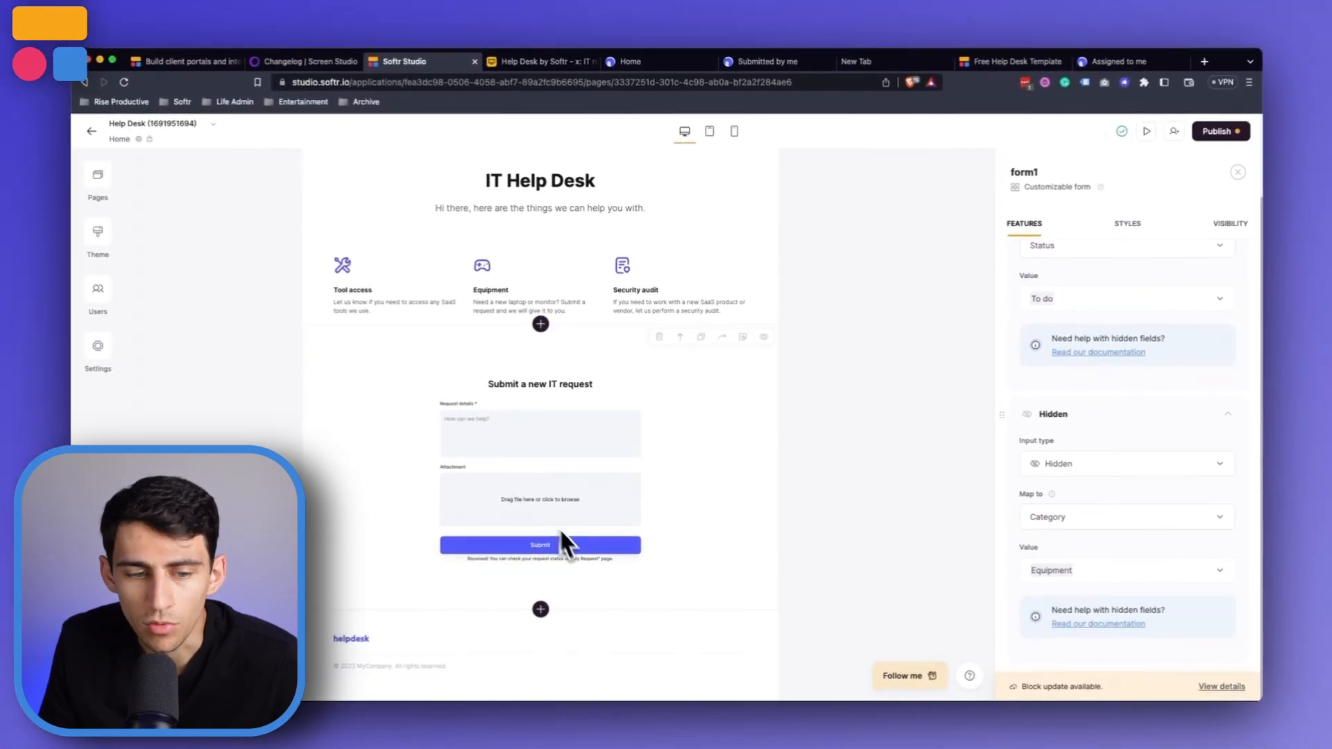
pyautogui.moveTo(1121, 472)
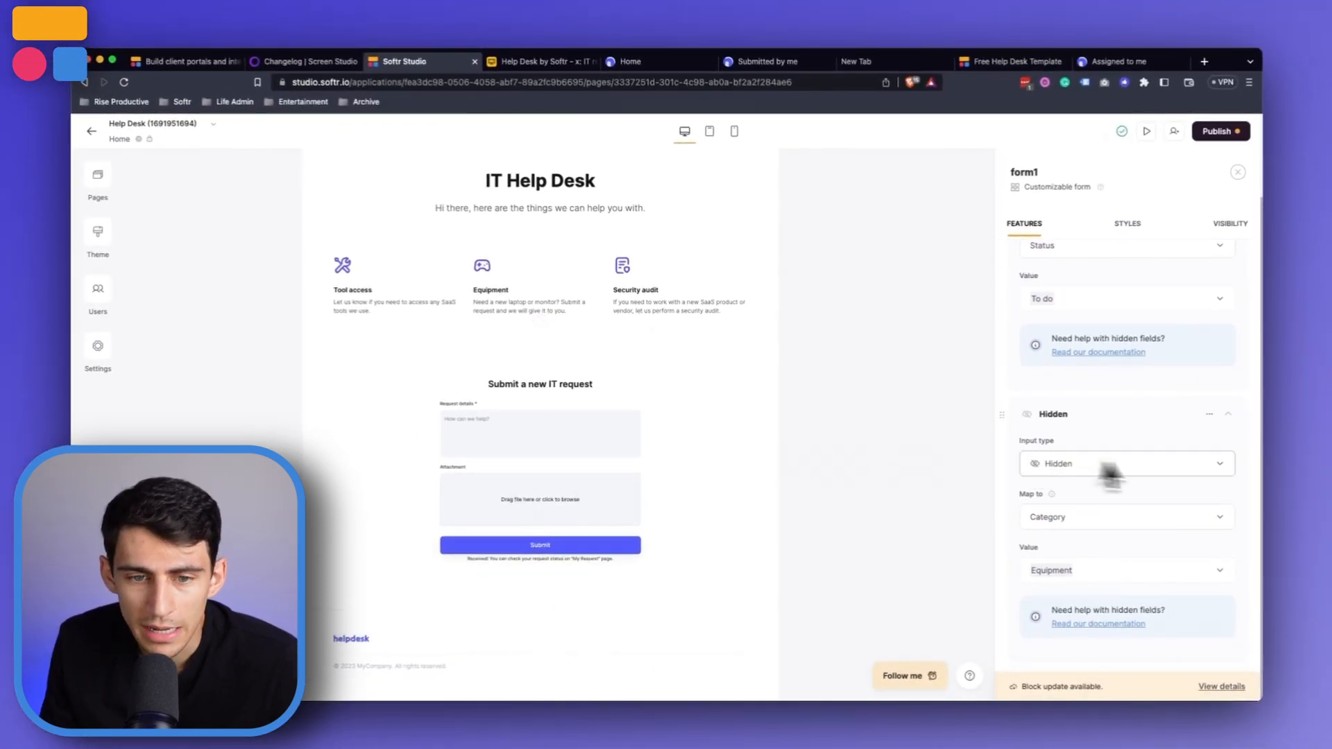
pyautogui.scroll(-3)
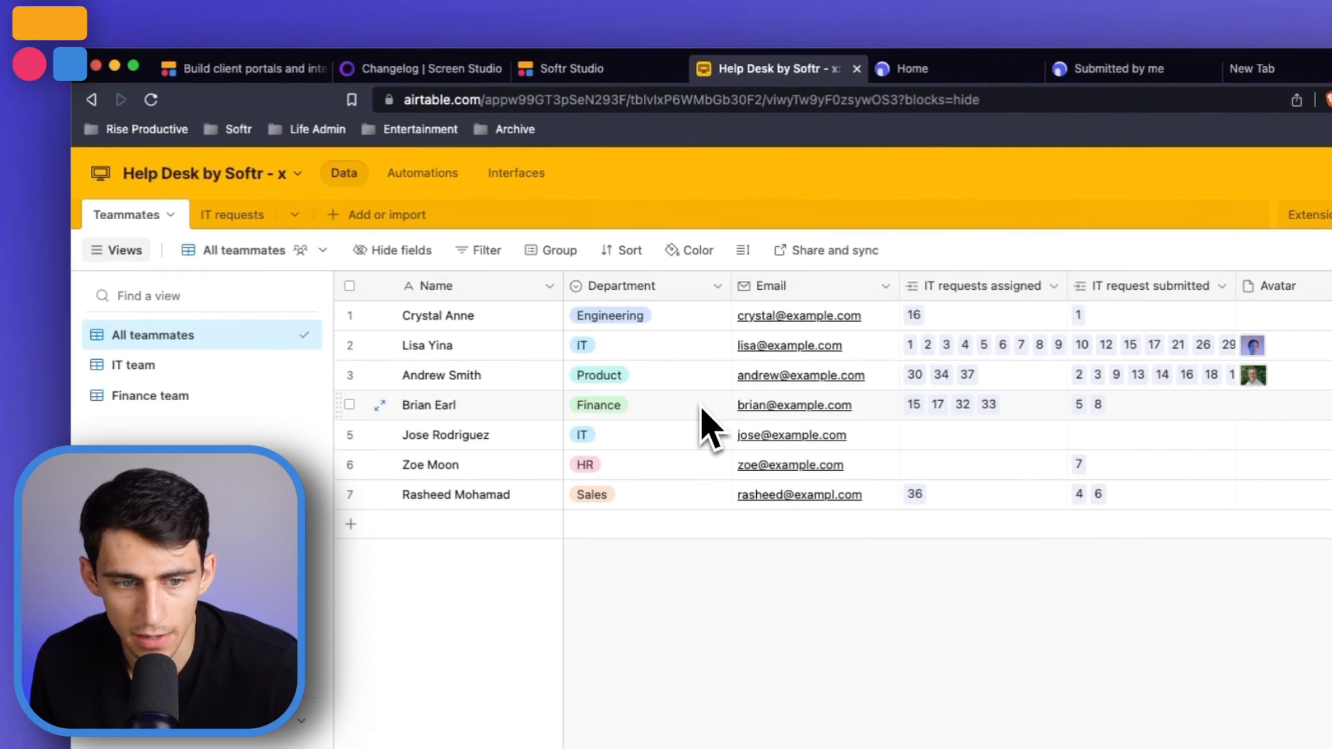
pyautogui.click(594, 69)
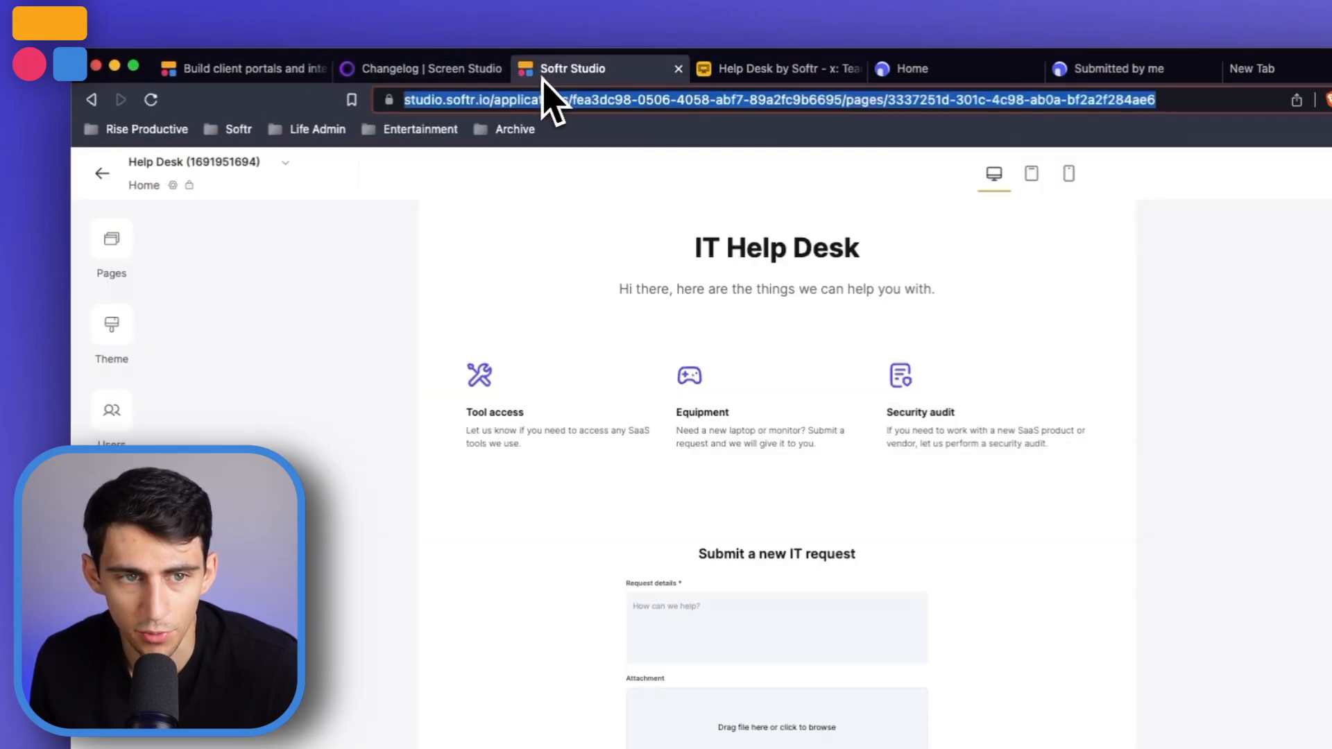
pyautogui.click(769, 68)
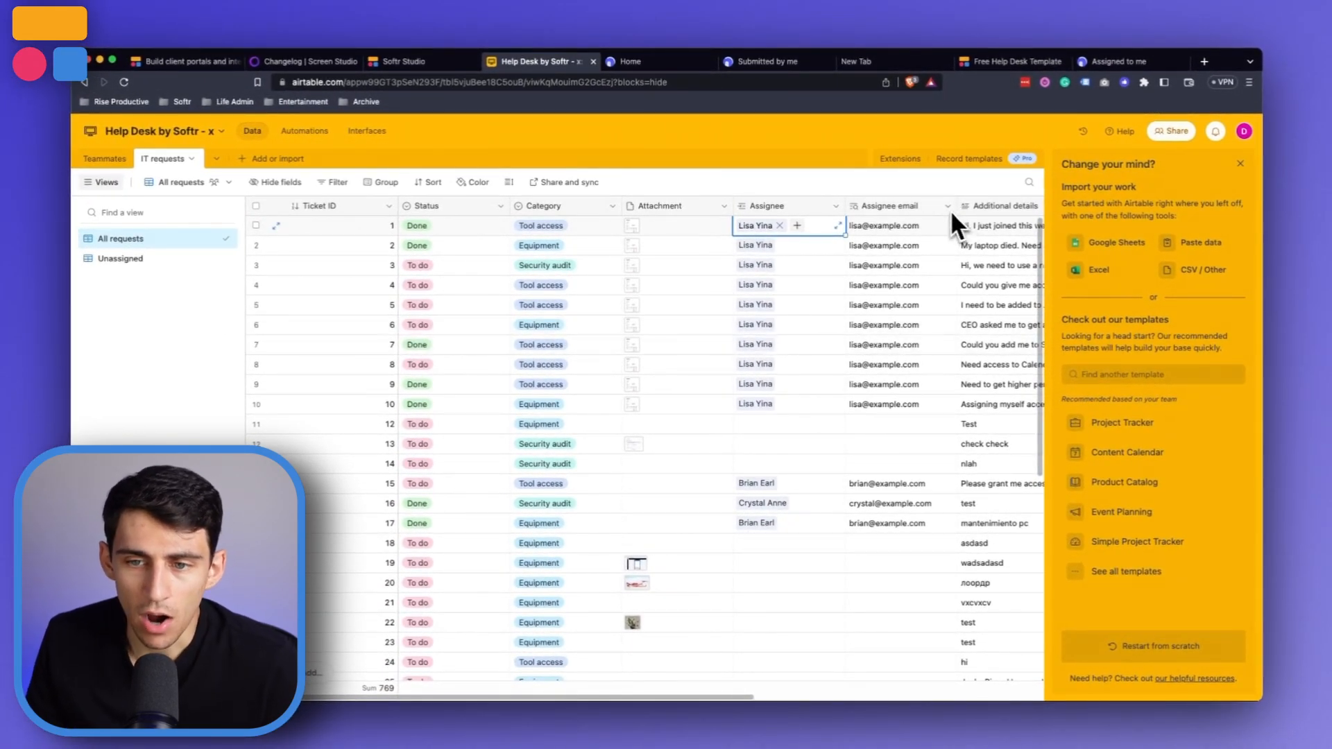
pyautogui.moveTo(938, 234)
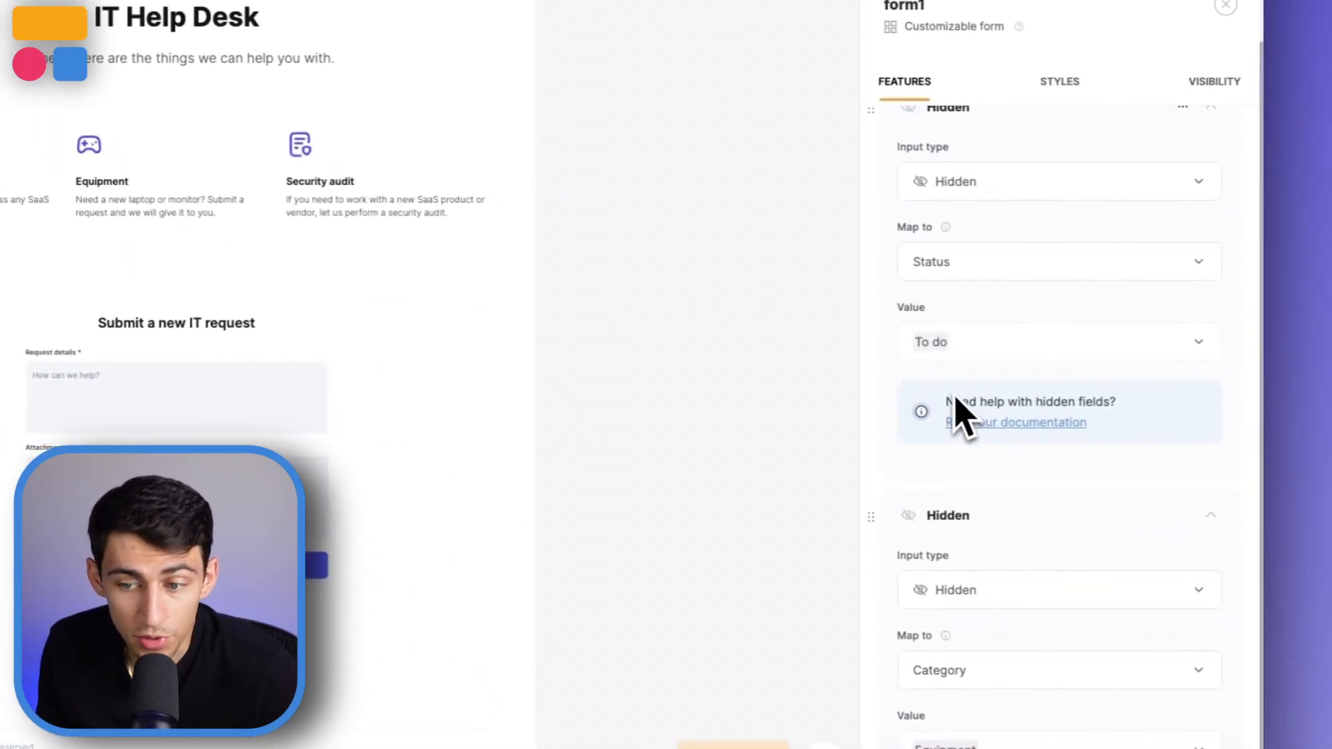
pyautogui.click(1057, 341)
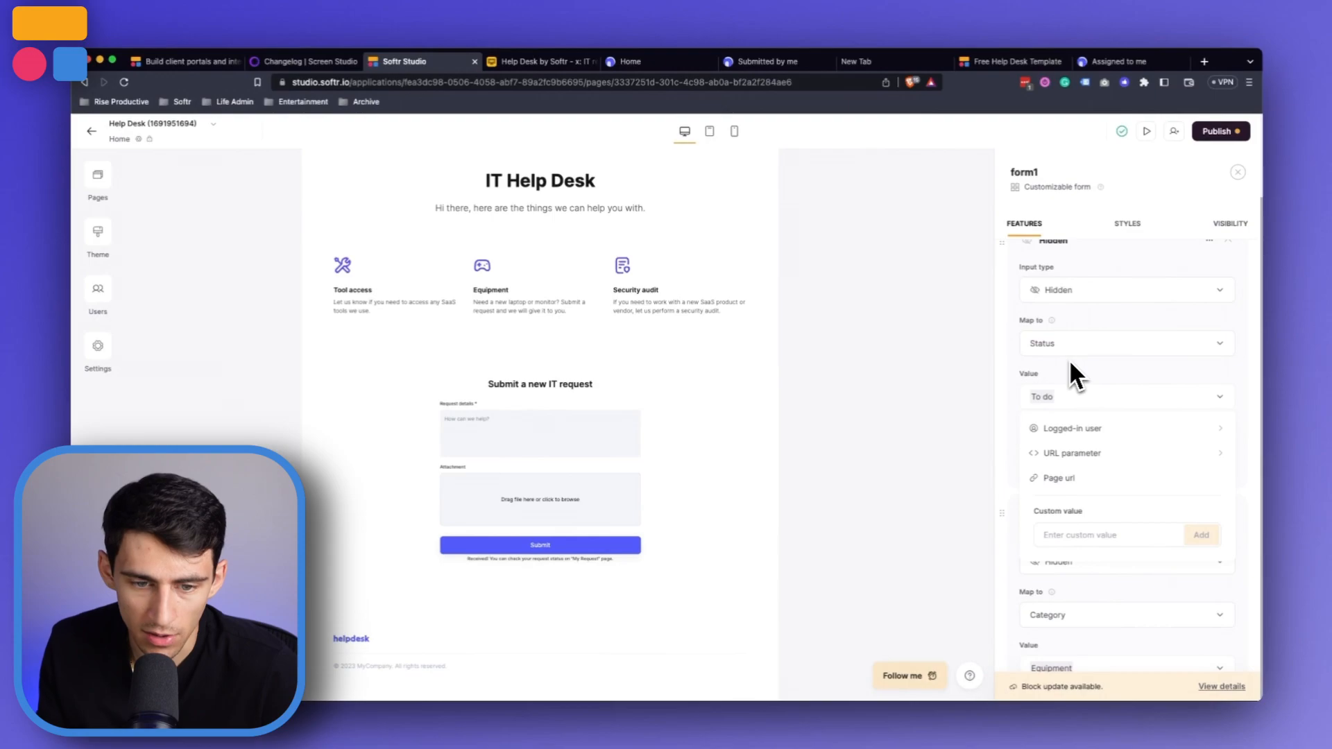
pyautogui.moveTo(523, 293)
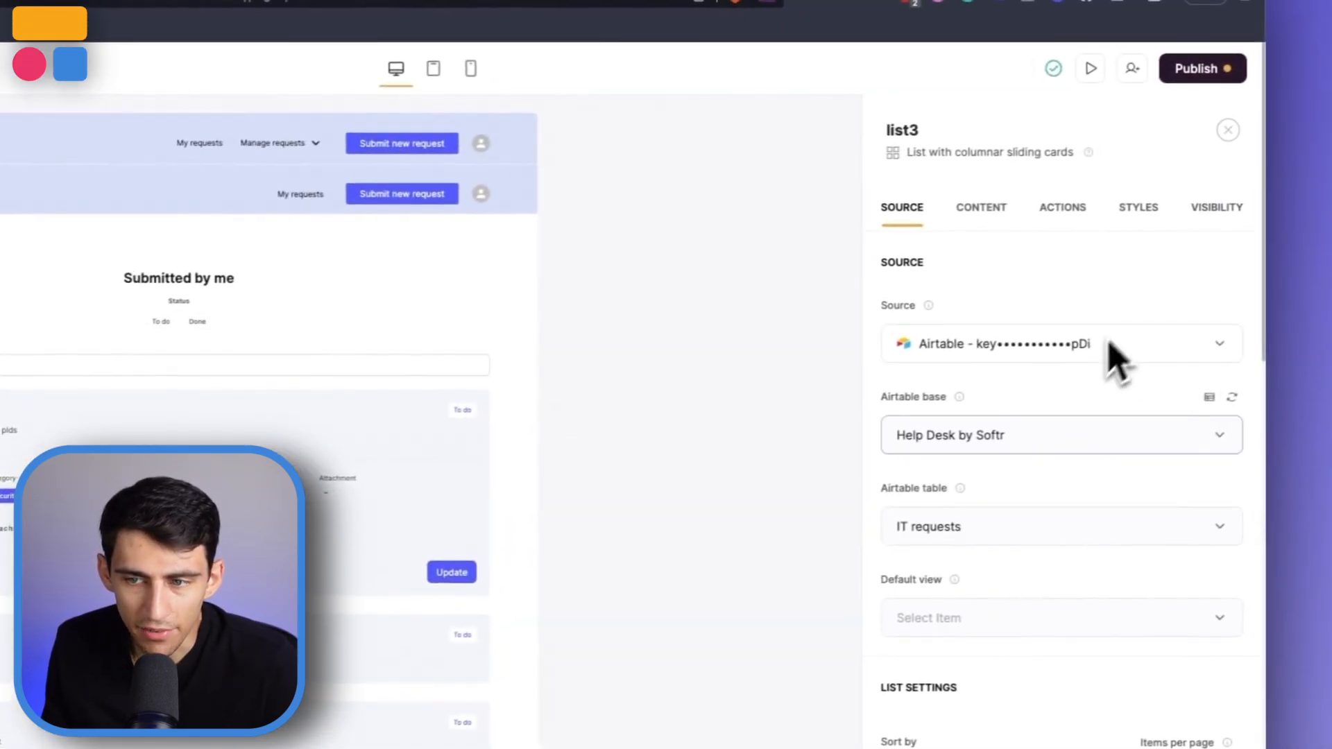
# Step: Set the All requests Category inline filter to filter by Assignee email, shown as Dropdown
pyautogui.click(977, 207)
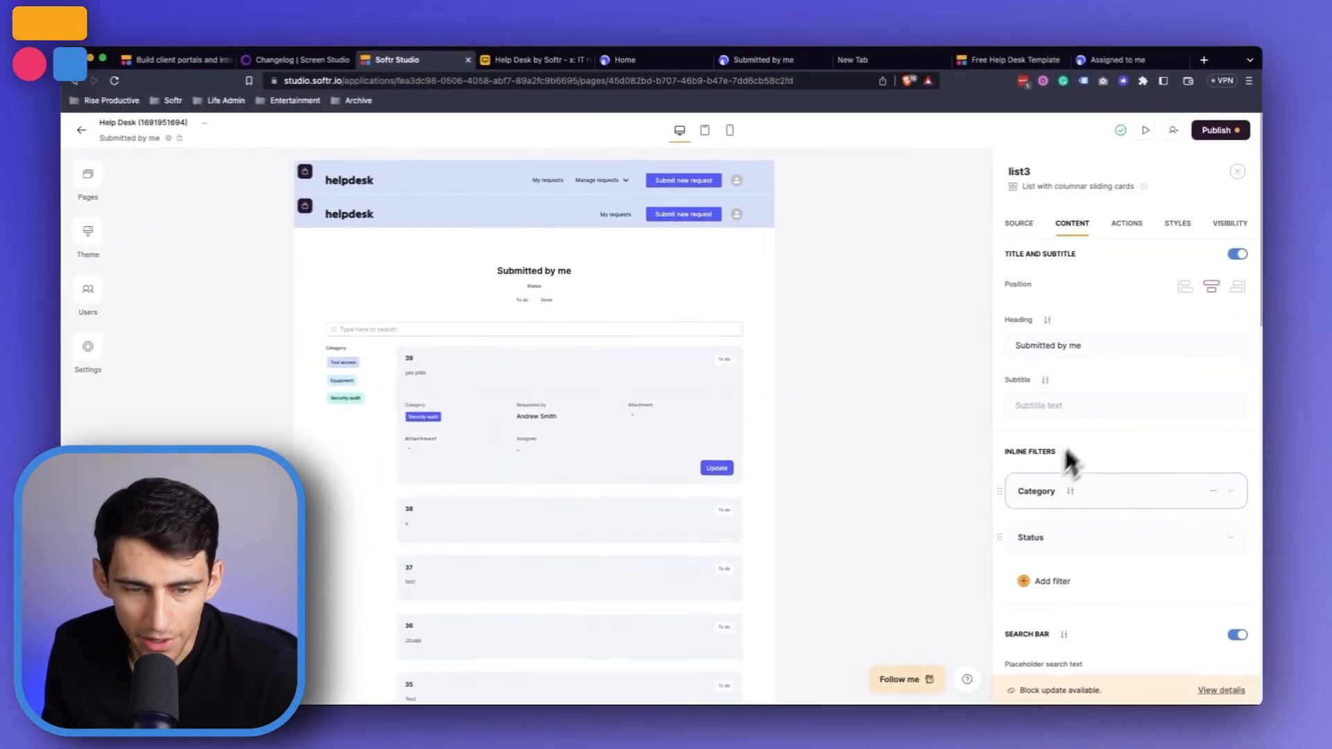
pyautogui.click(1035, 490)
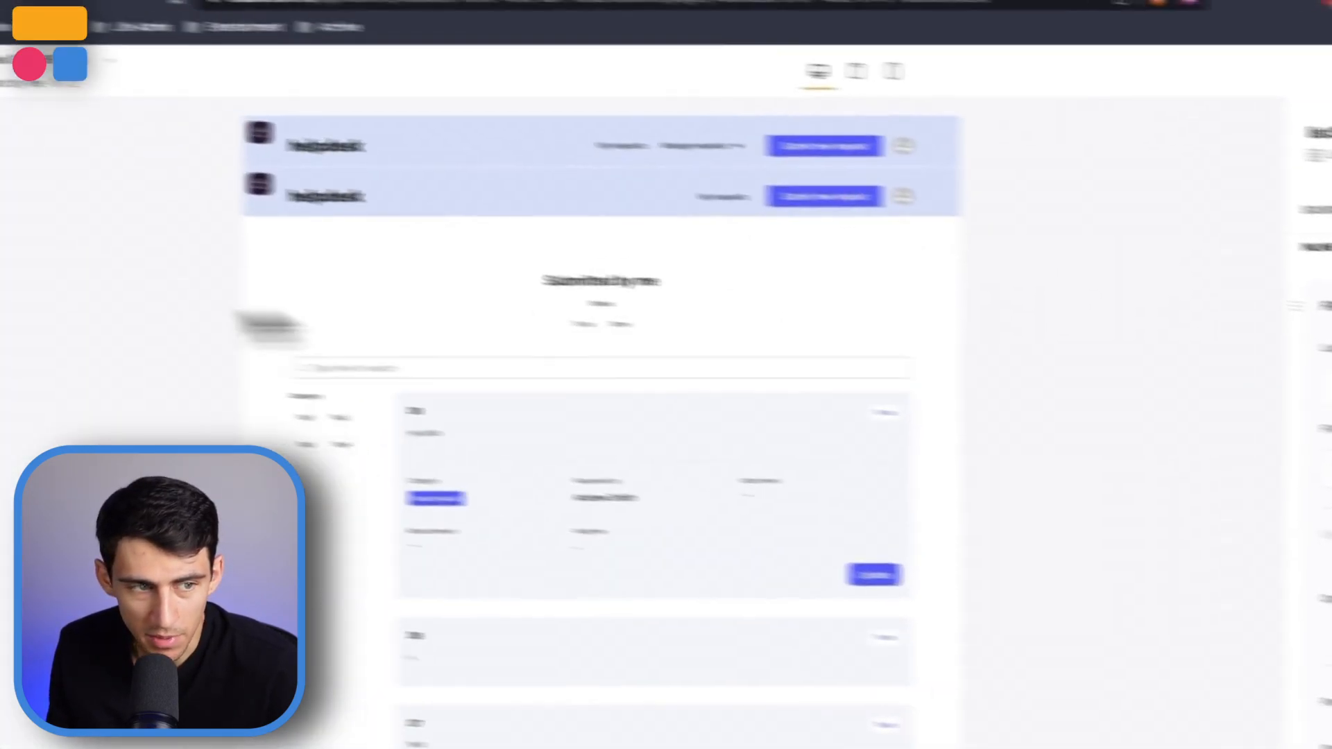
pyautogui.click(111, 19)
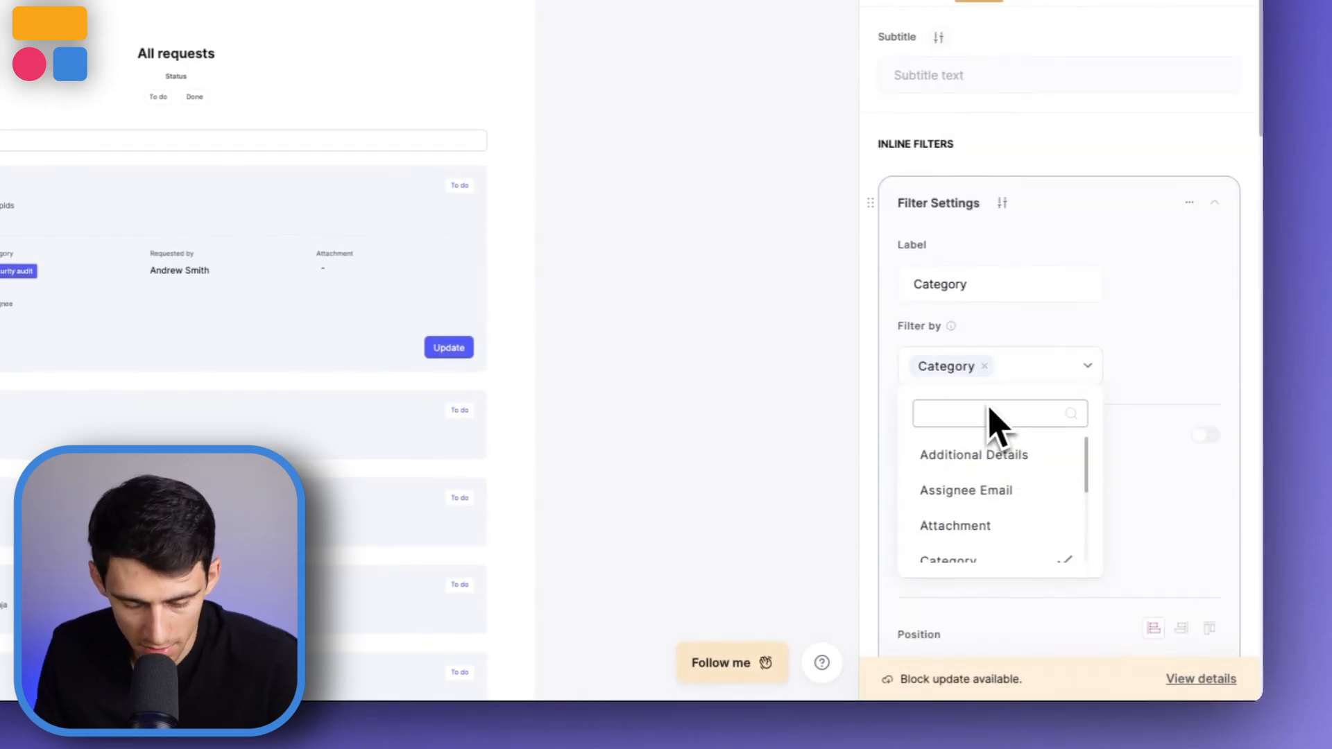
pyautogui.click(965, 491)
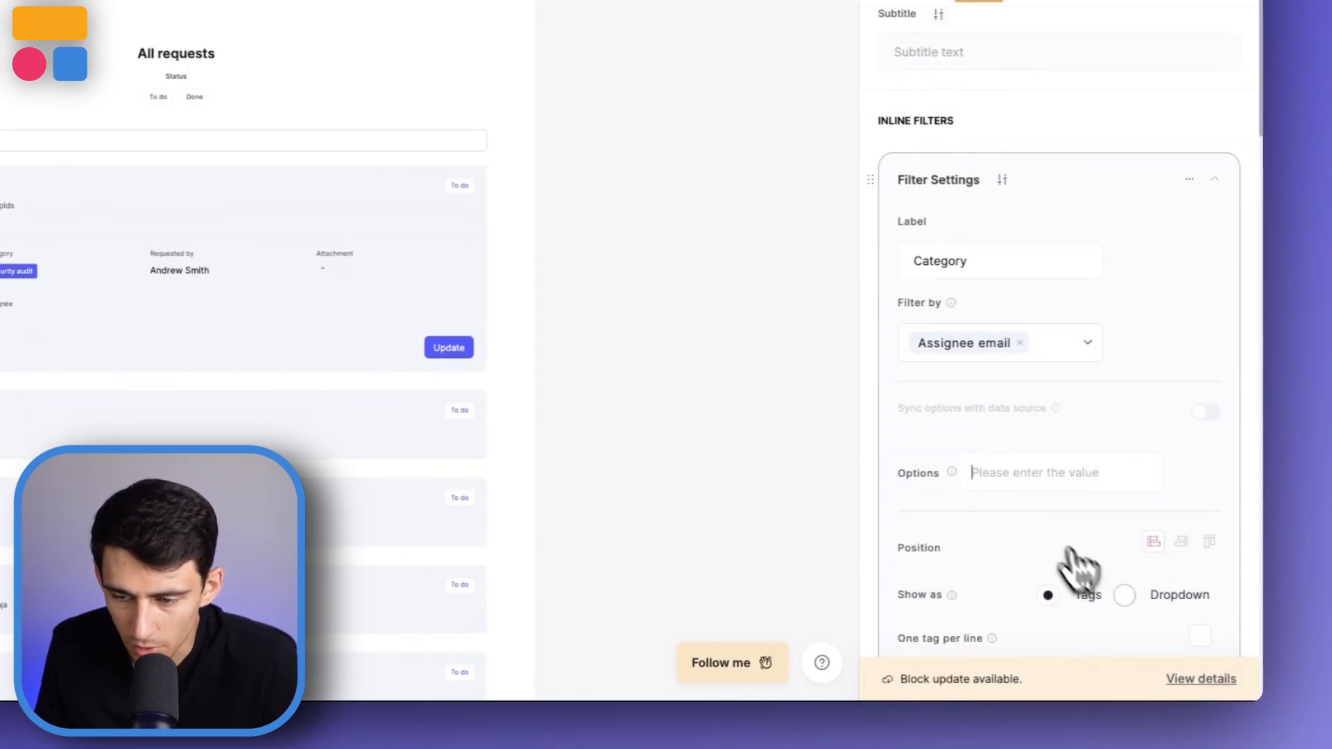
pyautogui.click(1123, 594)
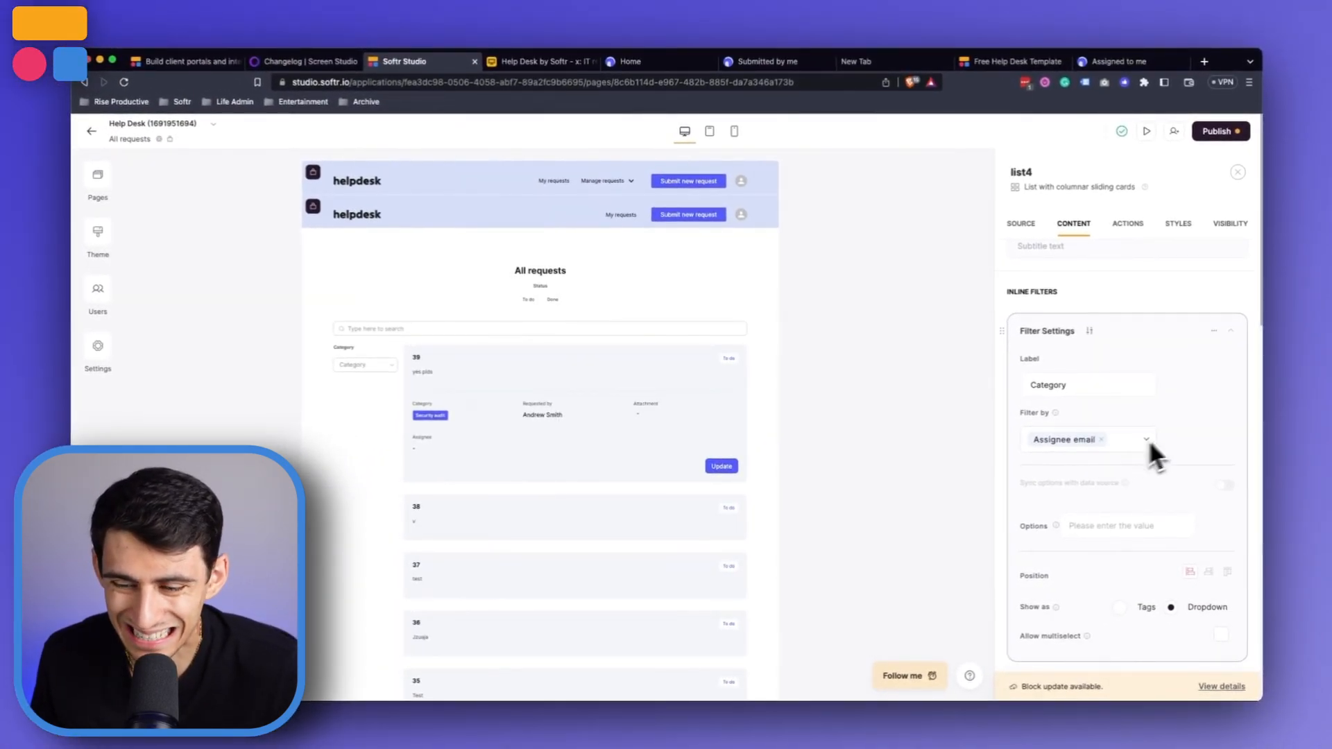
pyautogui.moveTo(1223, 488)
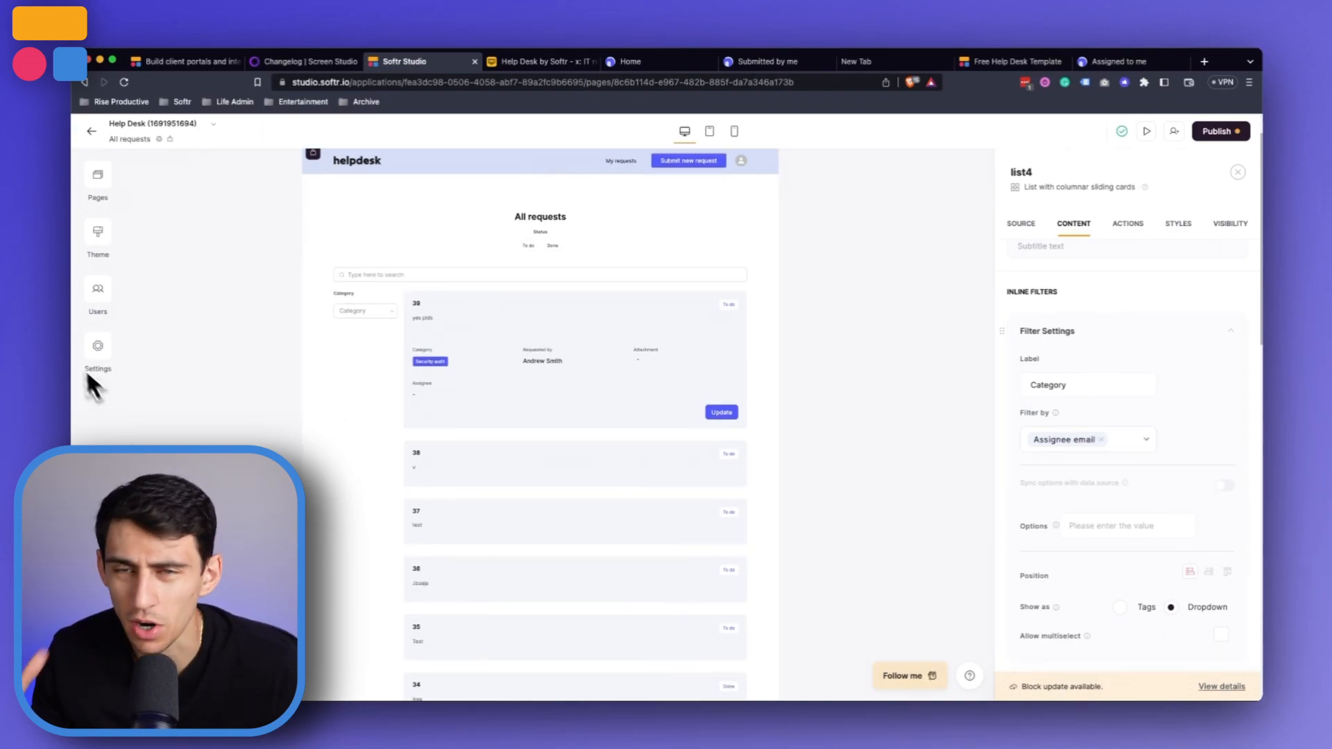
pyautogui.moveTo(80, 367)
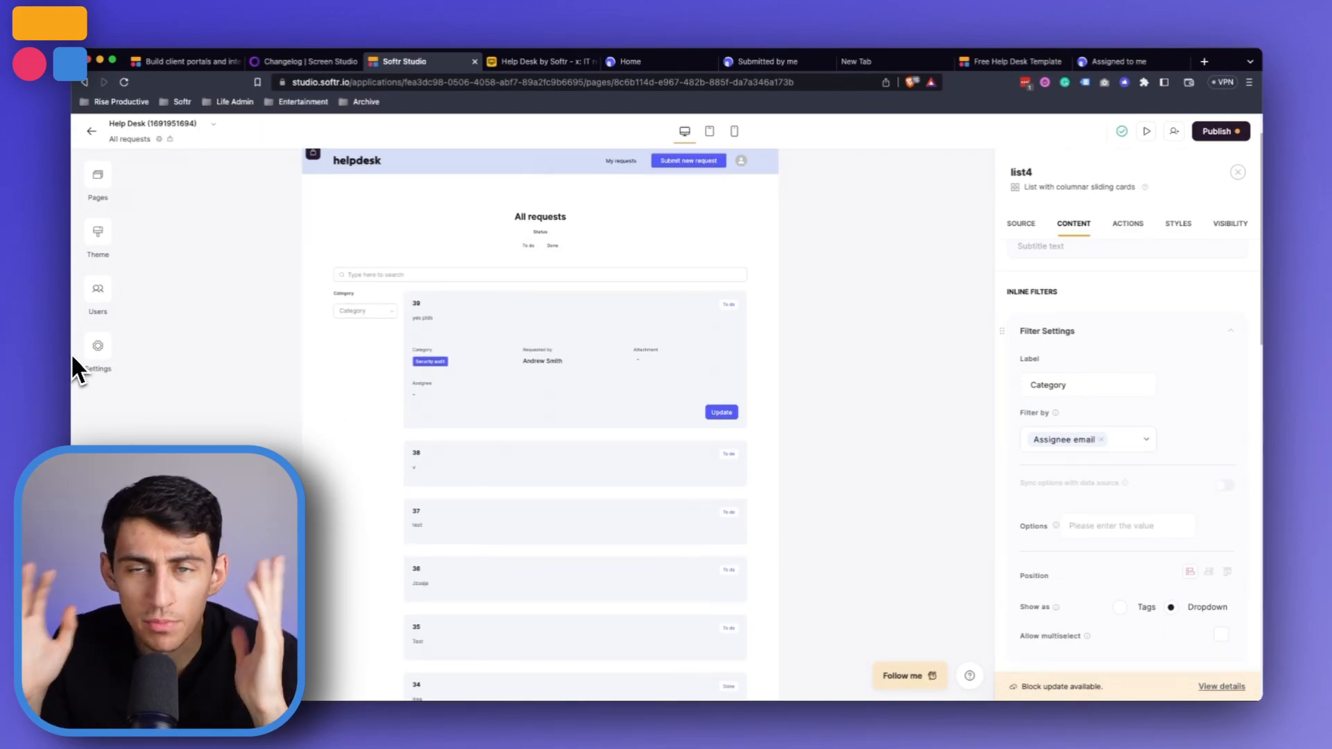
pyautogui.moveTo(175, 337)
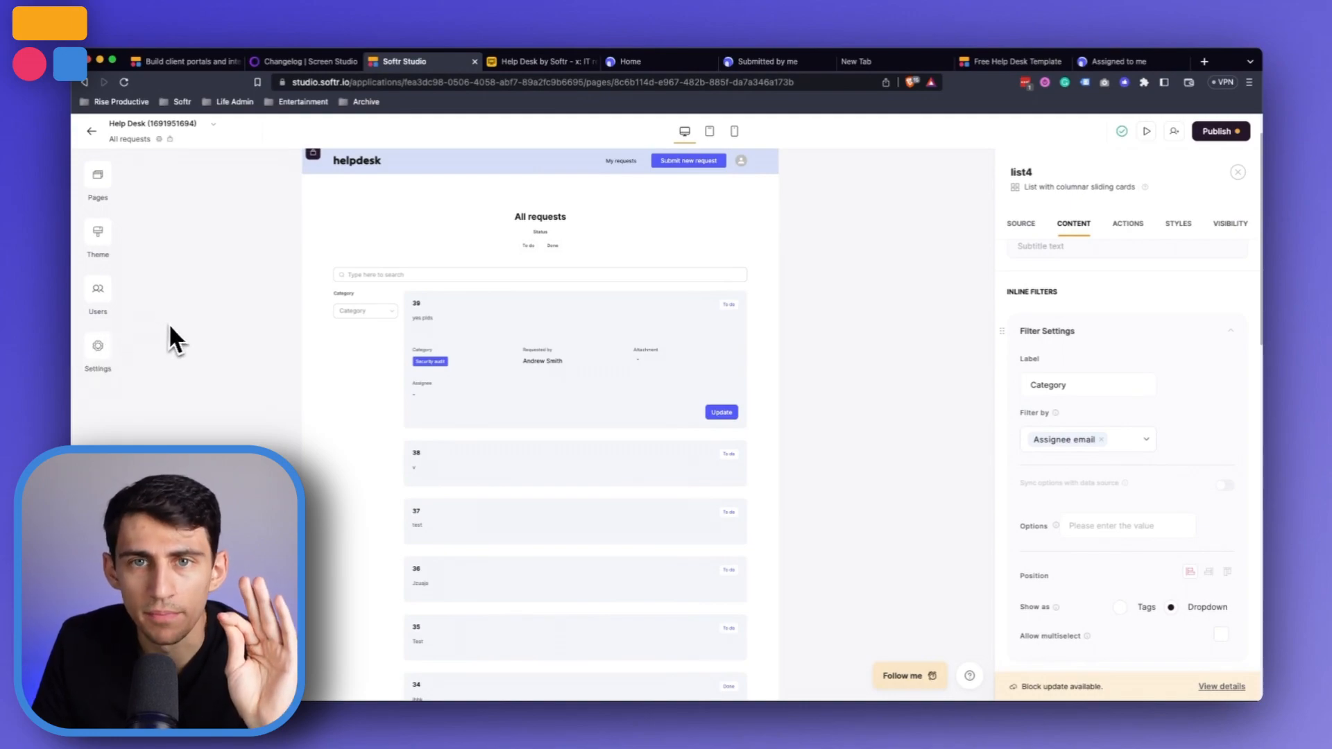